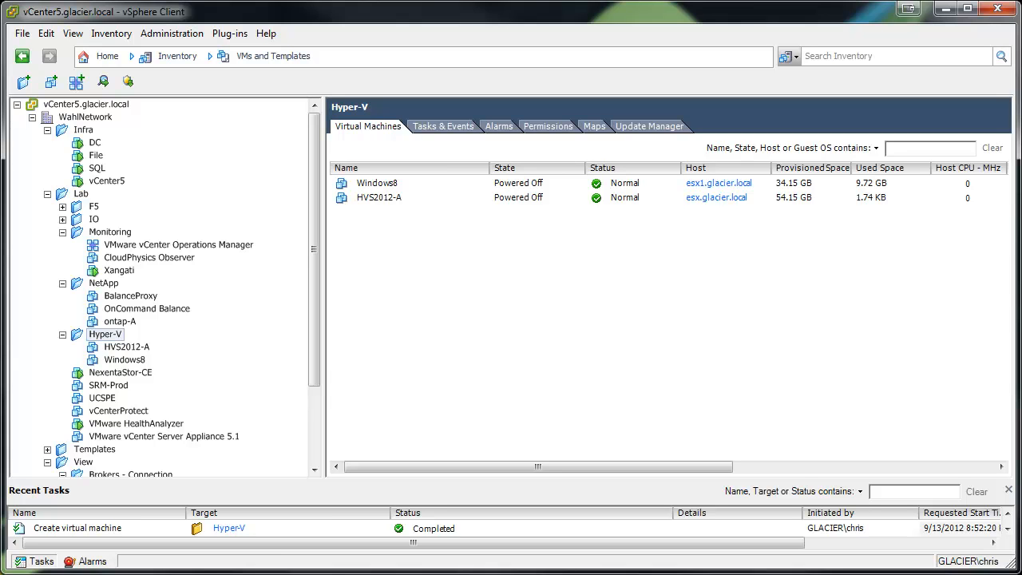
mouse_move(438, 567)
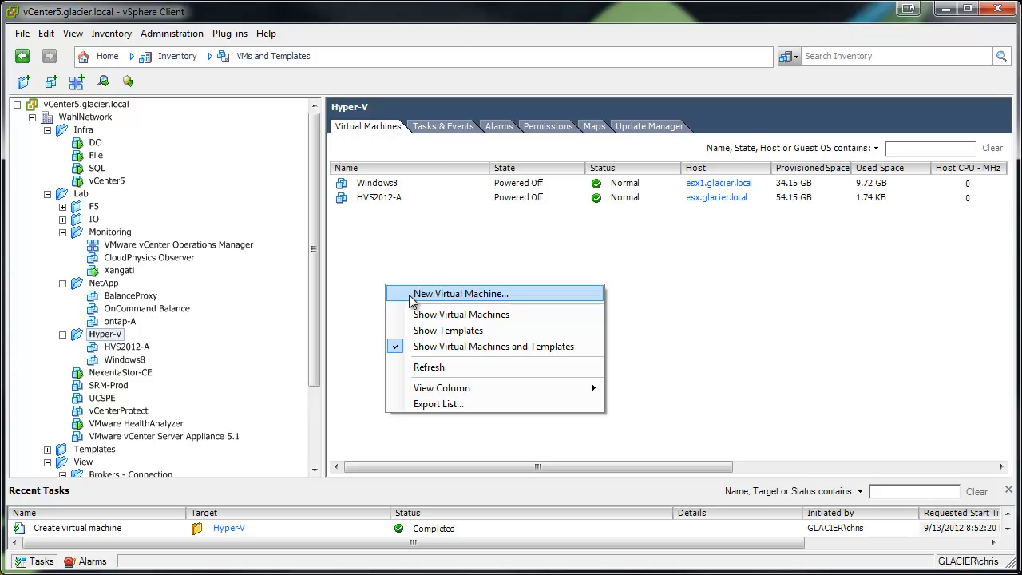
Begin a custom new virtual machine named HVS2012-B
click(460, 294)
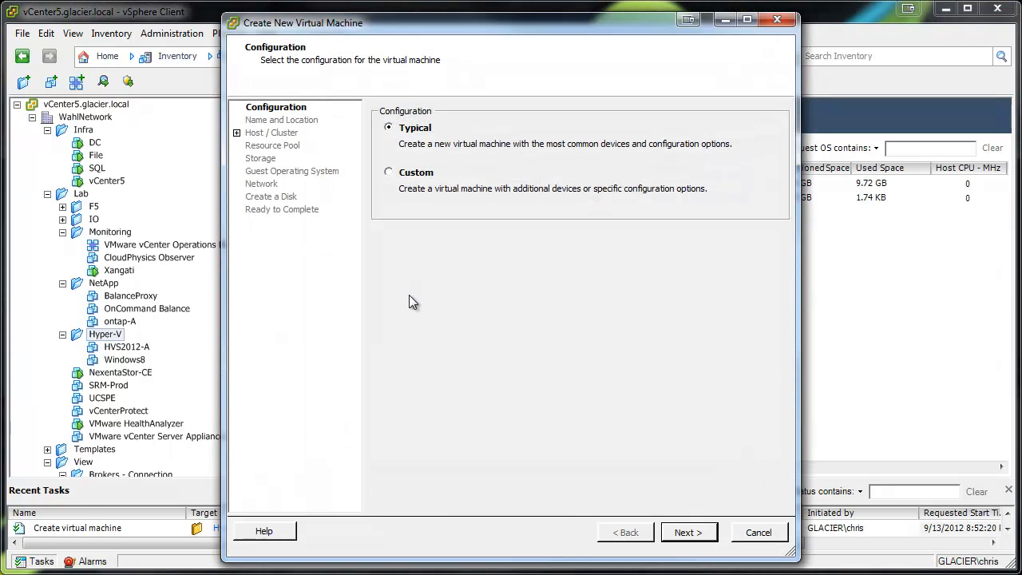
mouse_move(415, 179)
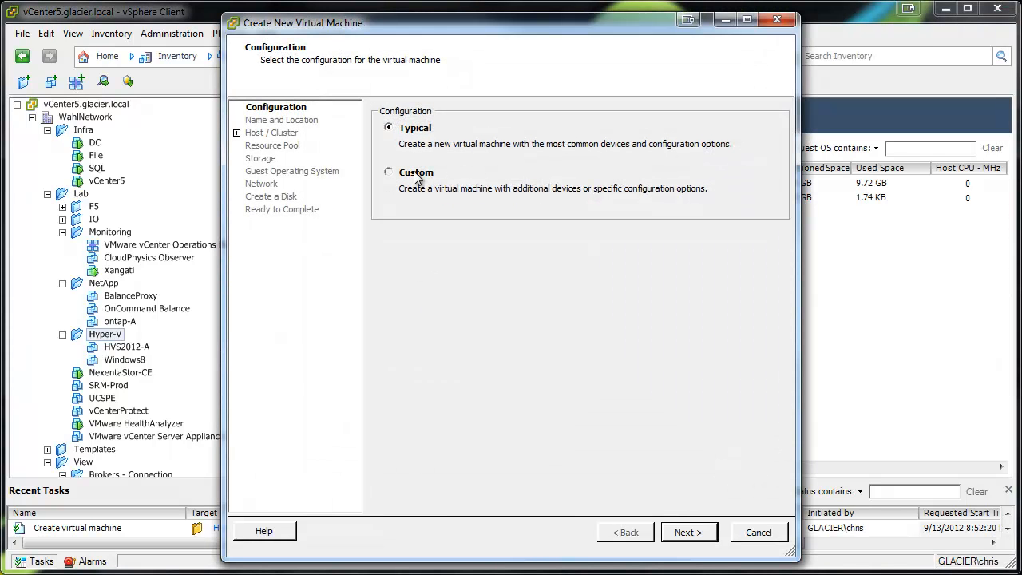
click(689, 532)
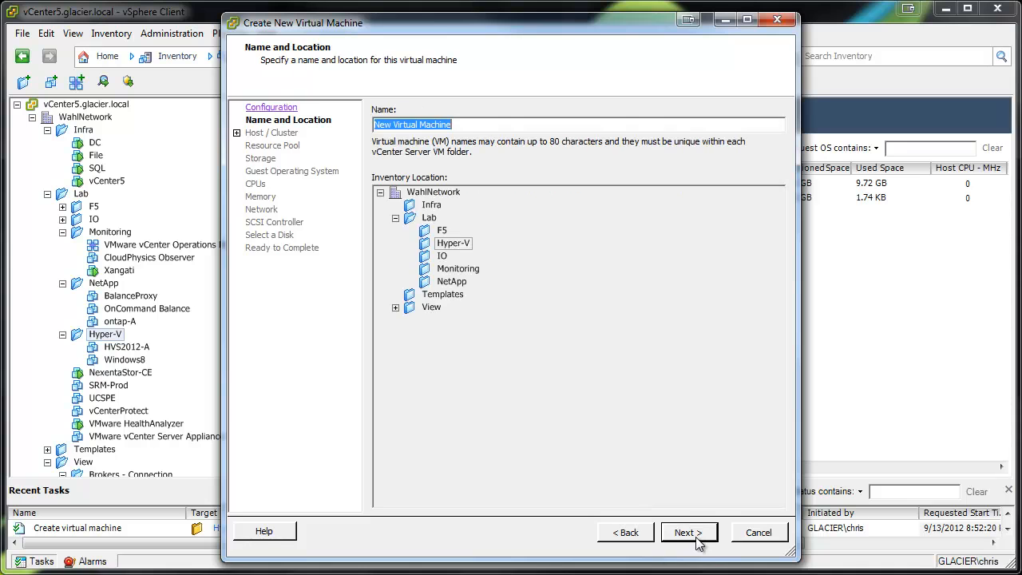
text(H)
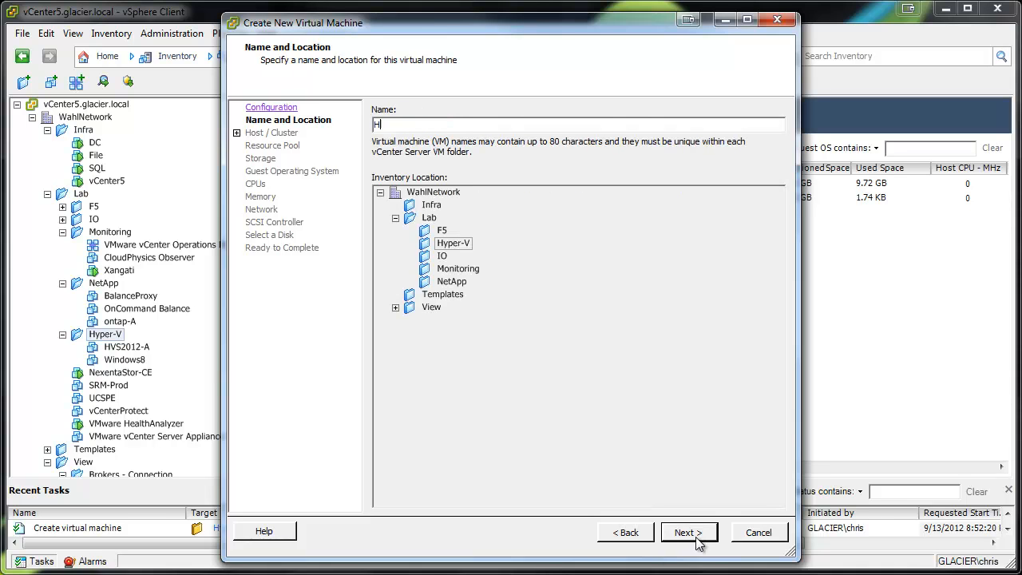
text(VS2012-B)
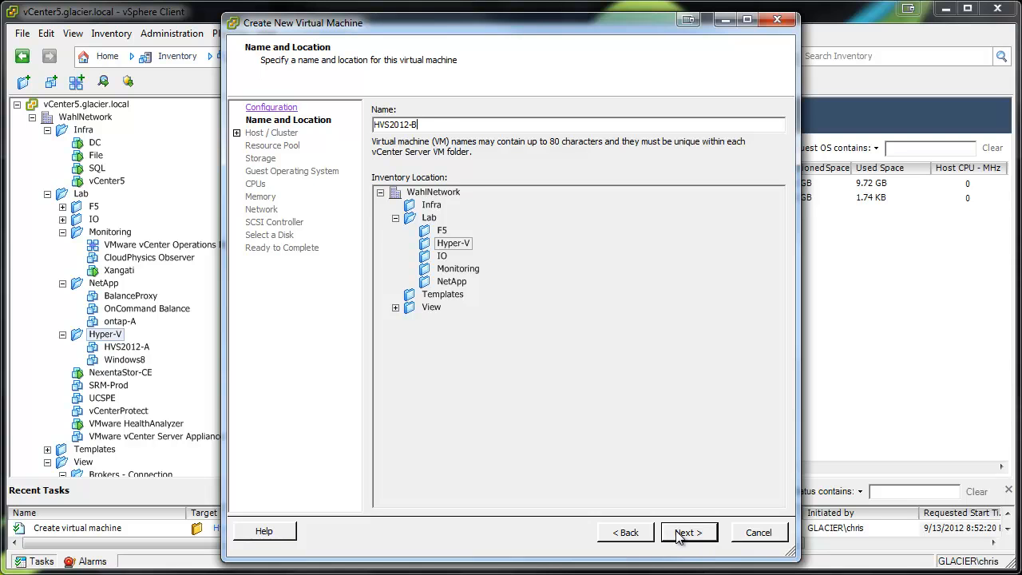
click(688, 532)
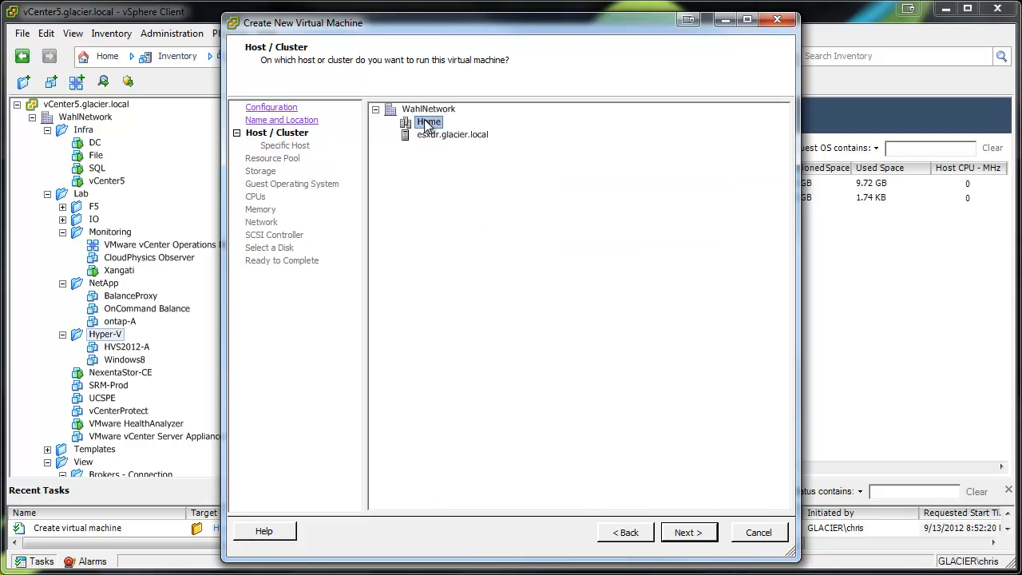
Keep the default host and resource pool and place the machine on the NAS3-VM datastore
click(686, 532)
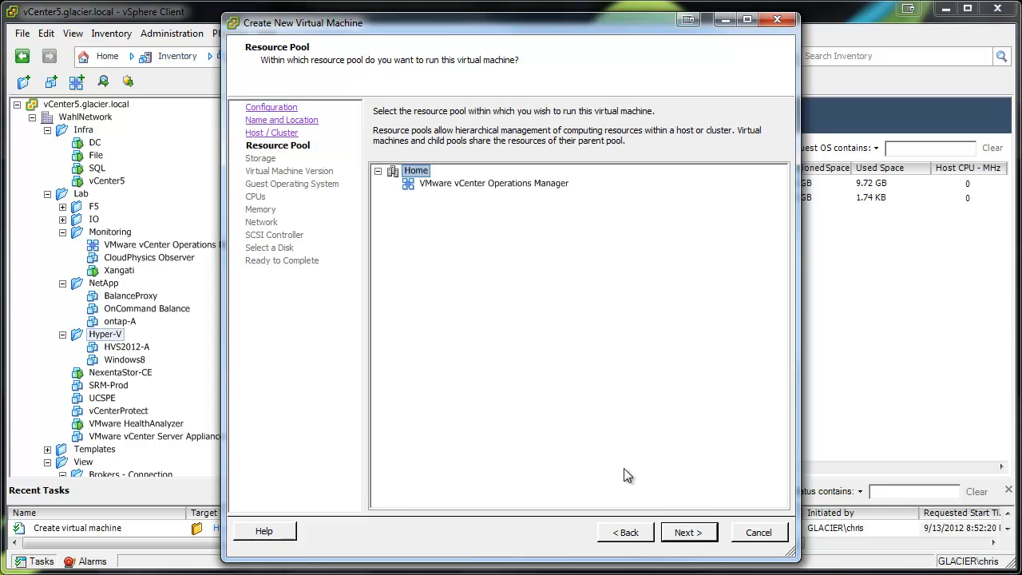
click(686, 532)
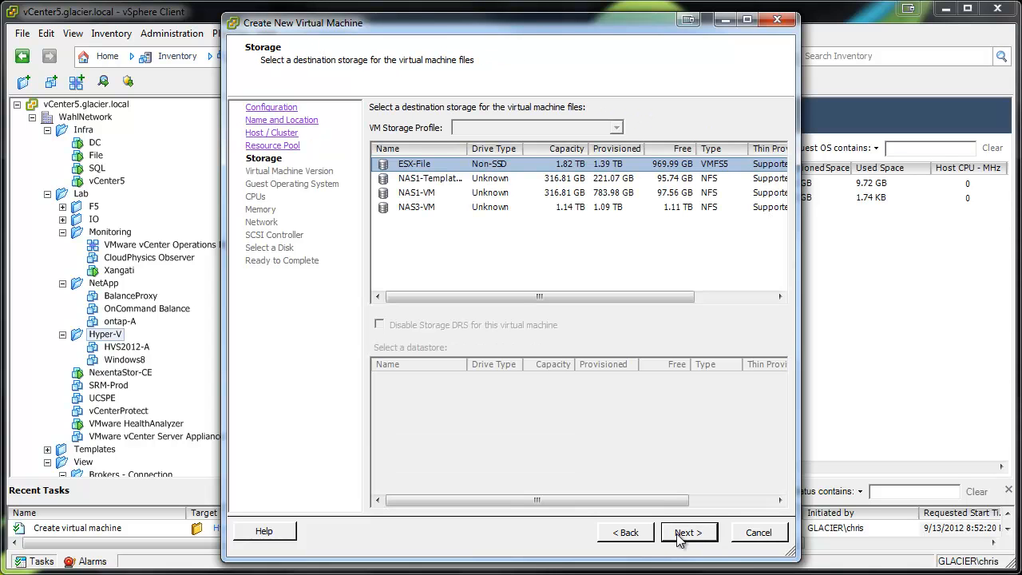
click(431, 207)
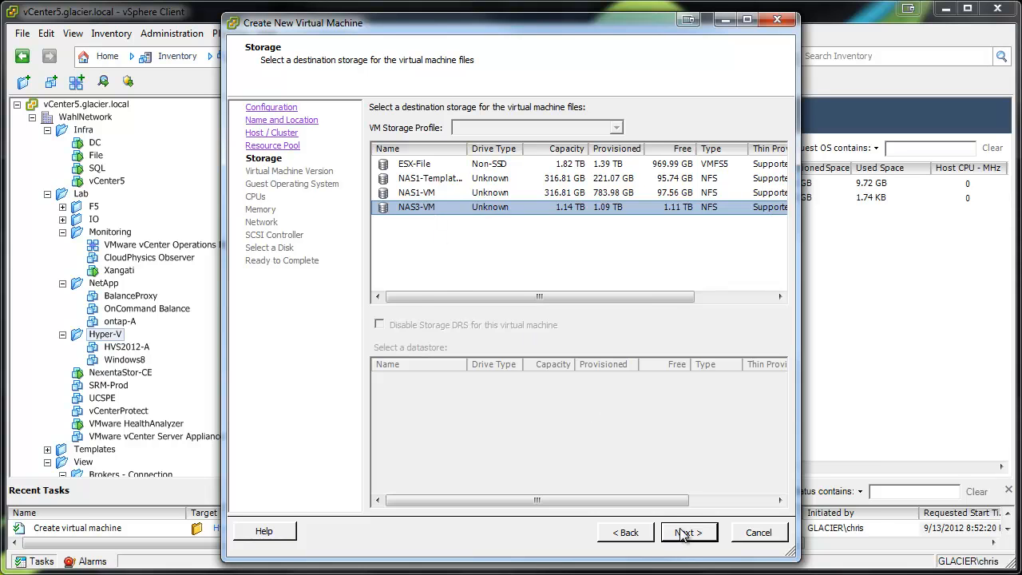
click(687, 533)
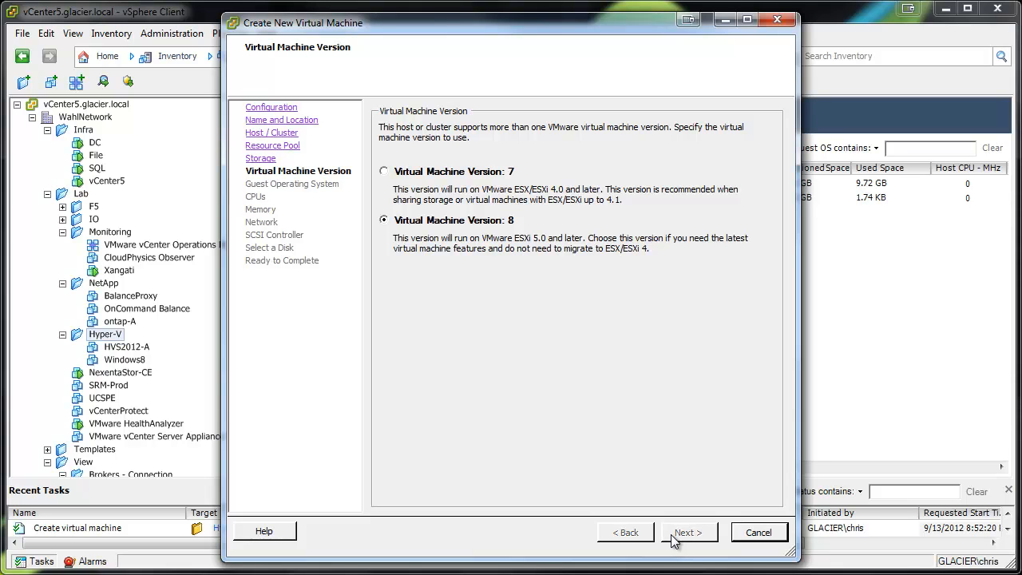
Set the guest operating system to Other with version Other (64-bit)
click(688, 534)
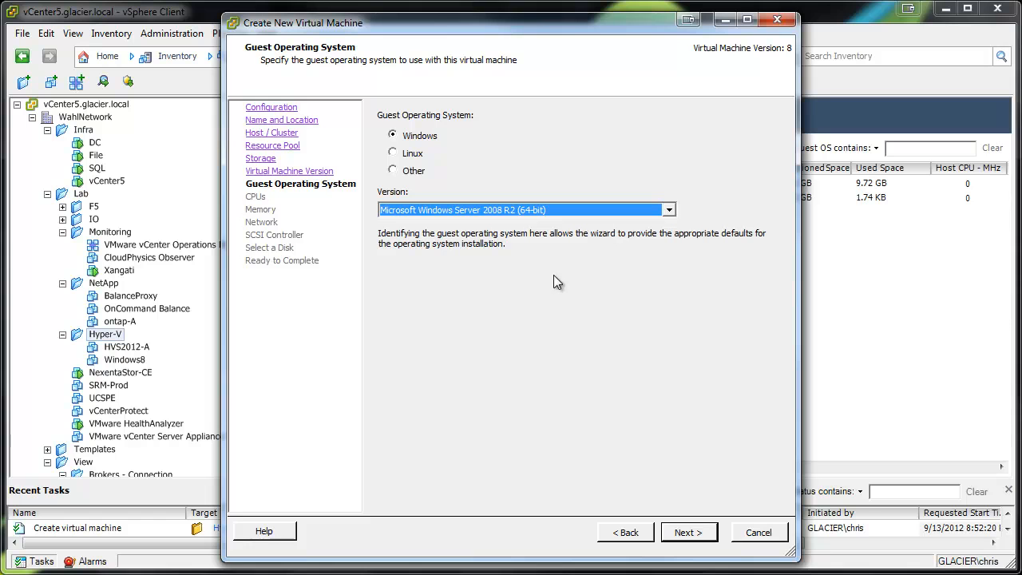
mouse_move(416, 175)
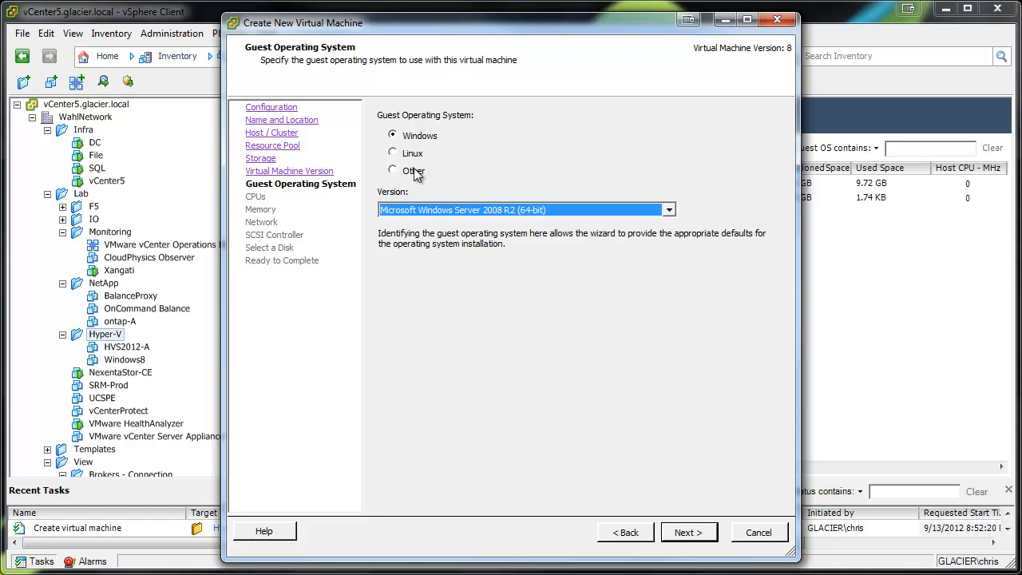
click(393, 170)
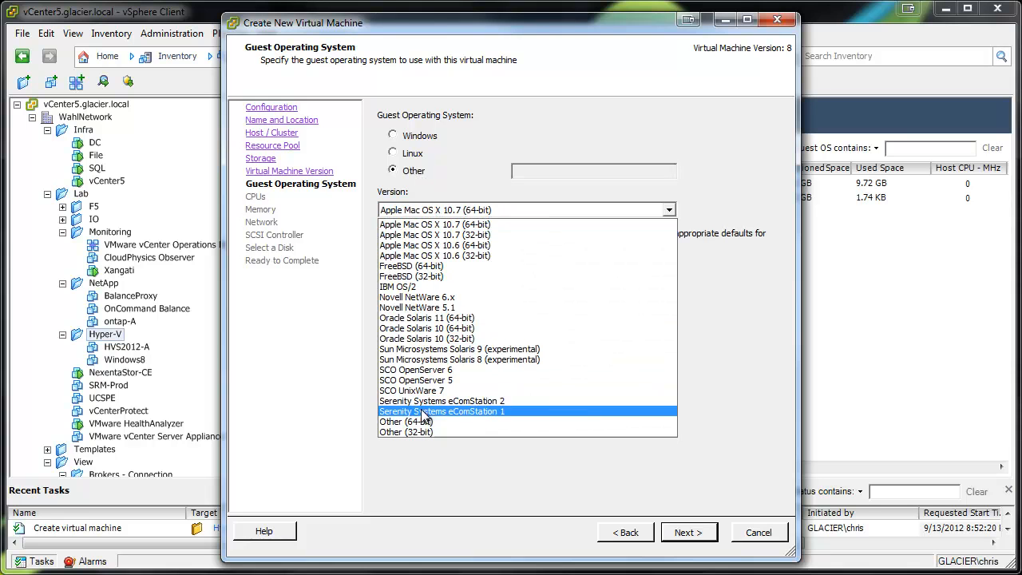
click(406, 422)
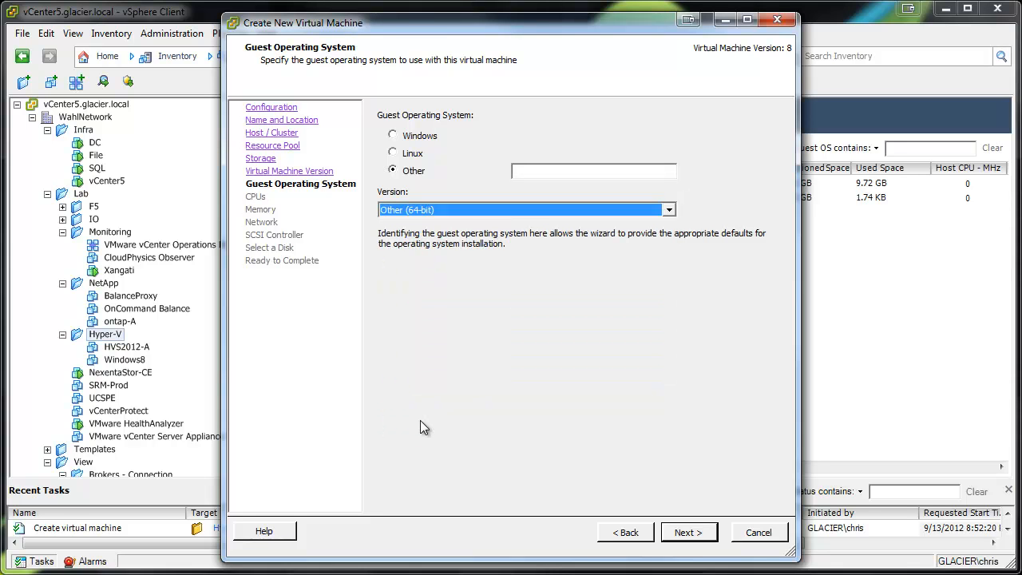
mouse_move(444, 248)
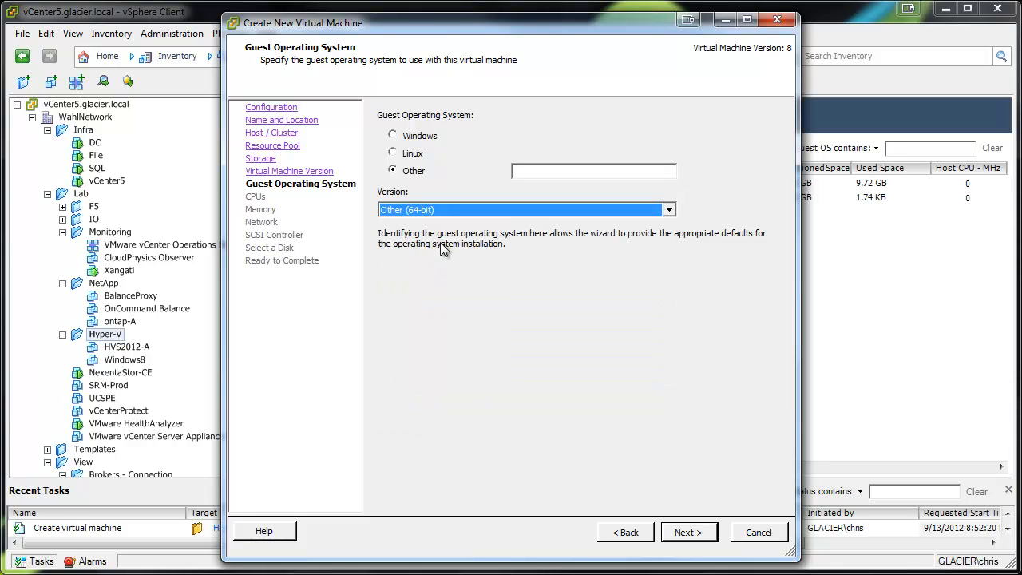
mouse_move(432, 231)
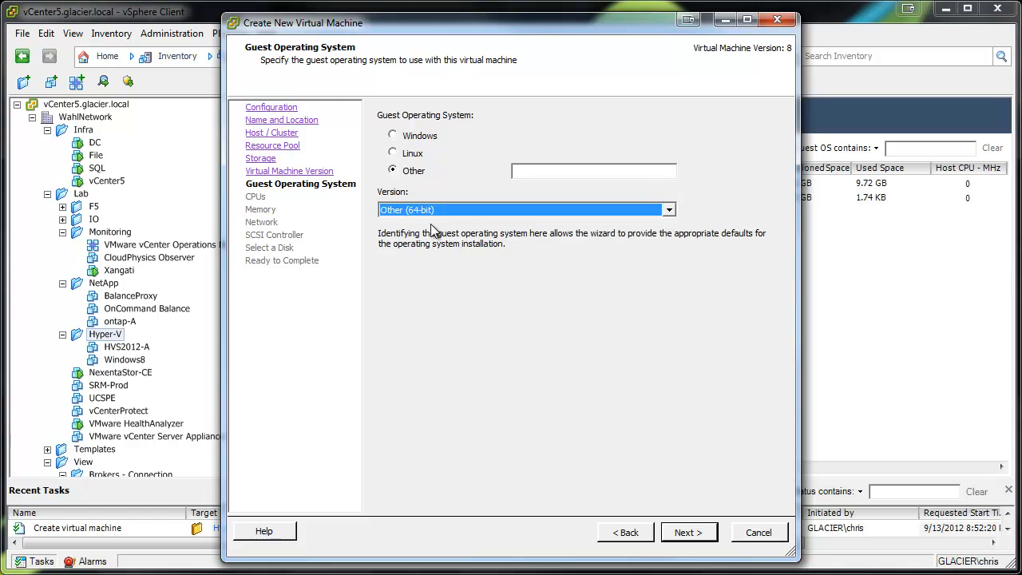
click(668, 209)
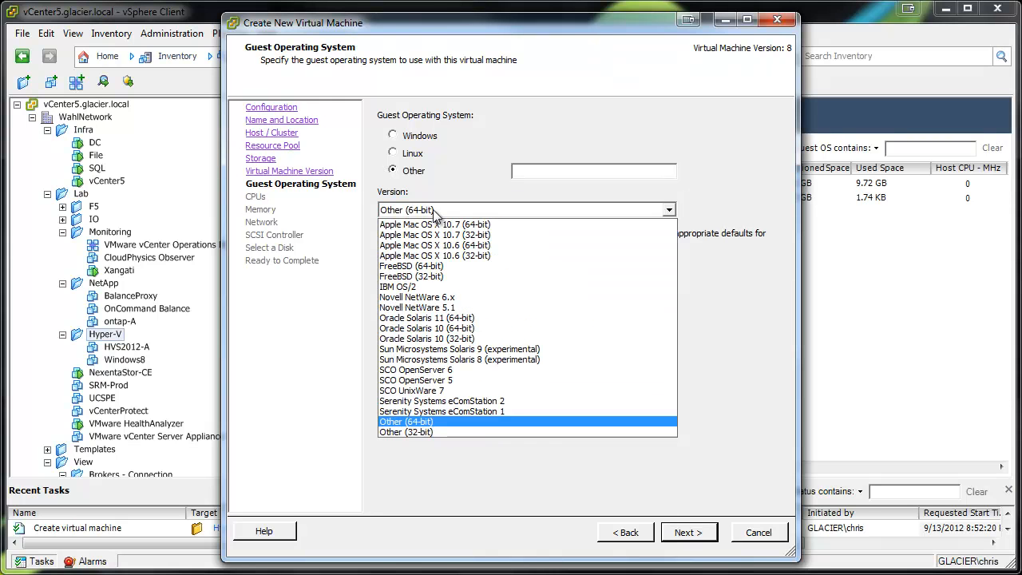
click(406, 421)
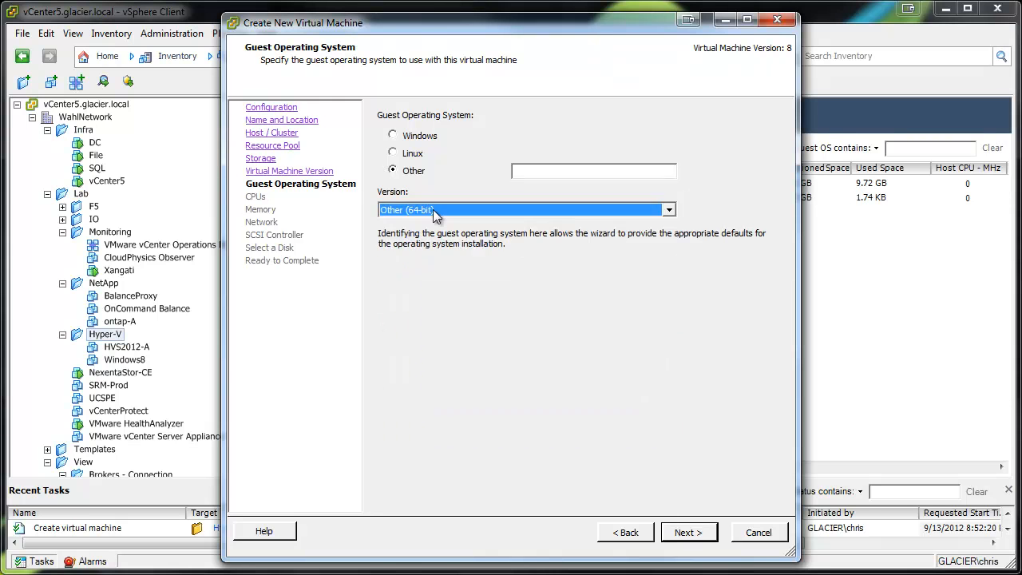
Keep one virtual socket and one core, and measure memory size in GB
click(688, 532)
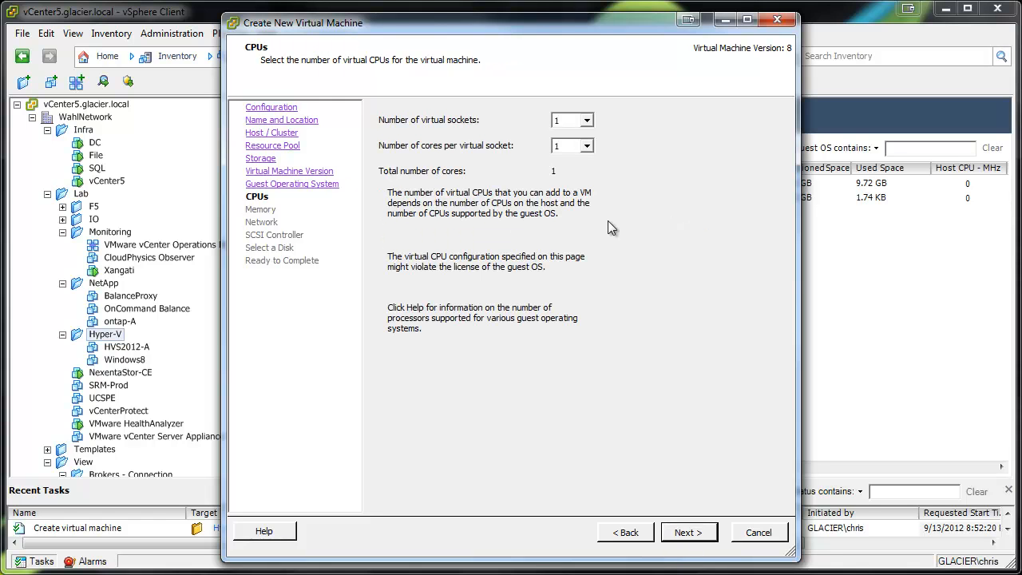
click(588, 145)
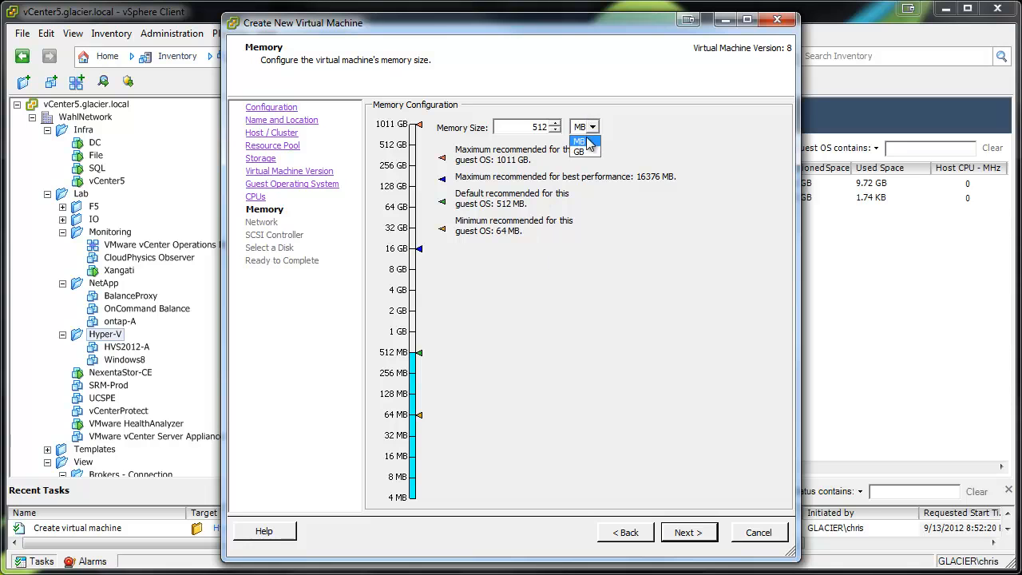
click(578, 150)
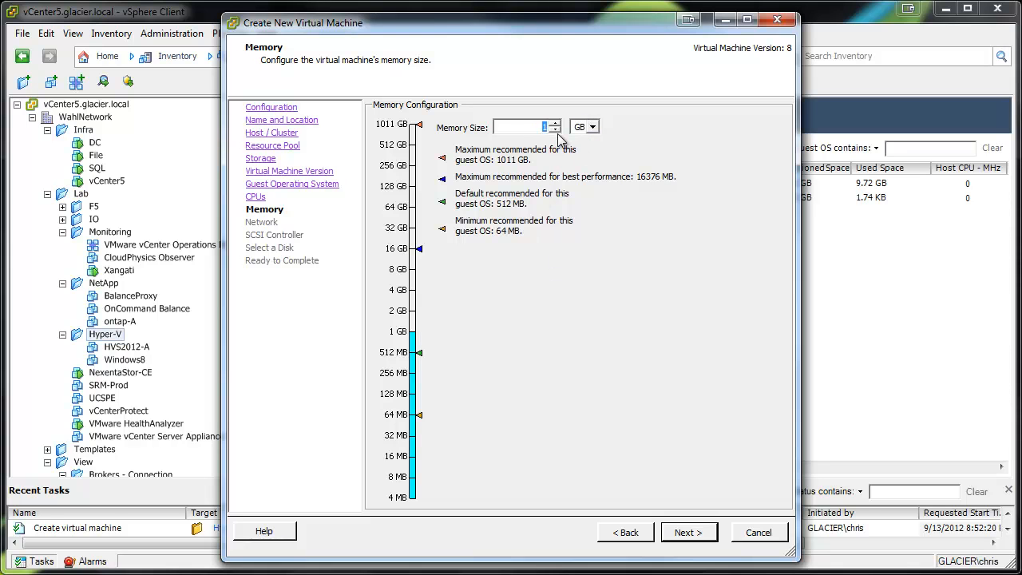
Give the machine two NICs on VM-1 (Production), both of adapter type E1000E
click(688, 532)
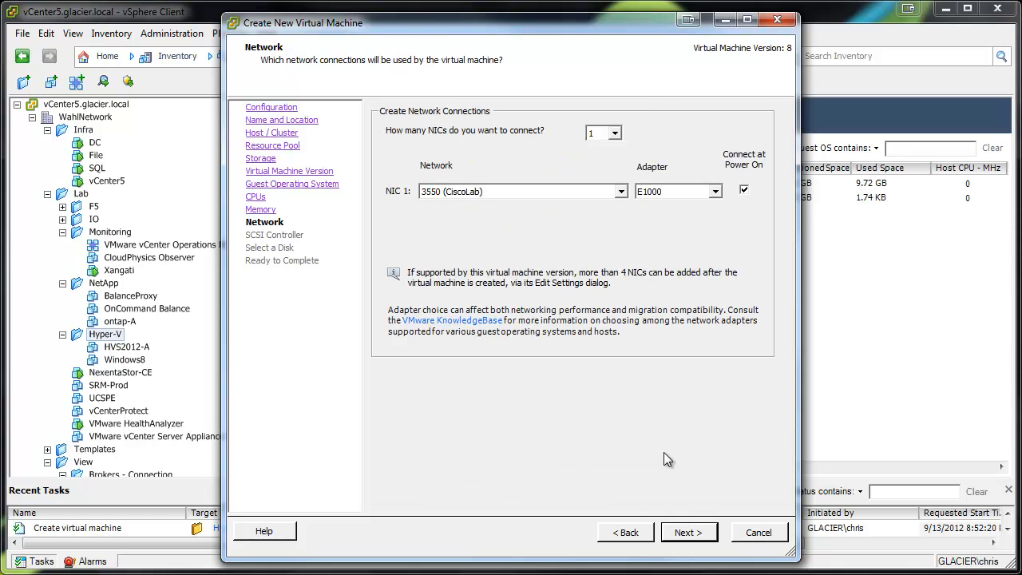
mouse_move(653, 380)
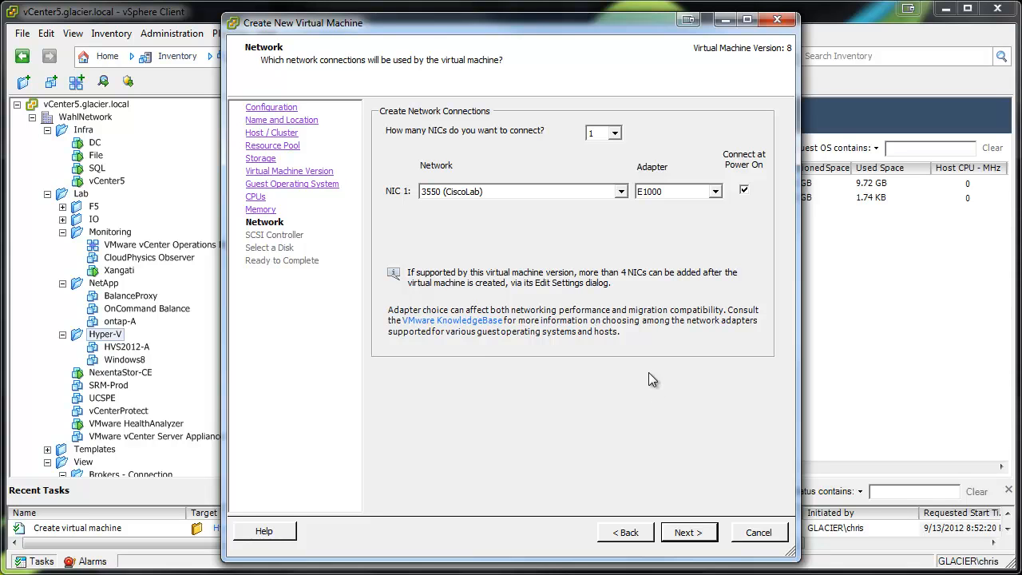
mouse_move(572, 193)
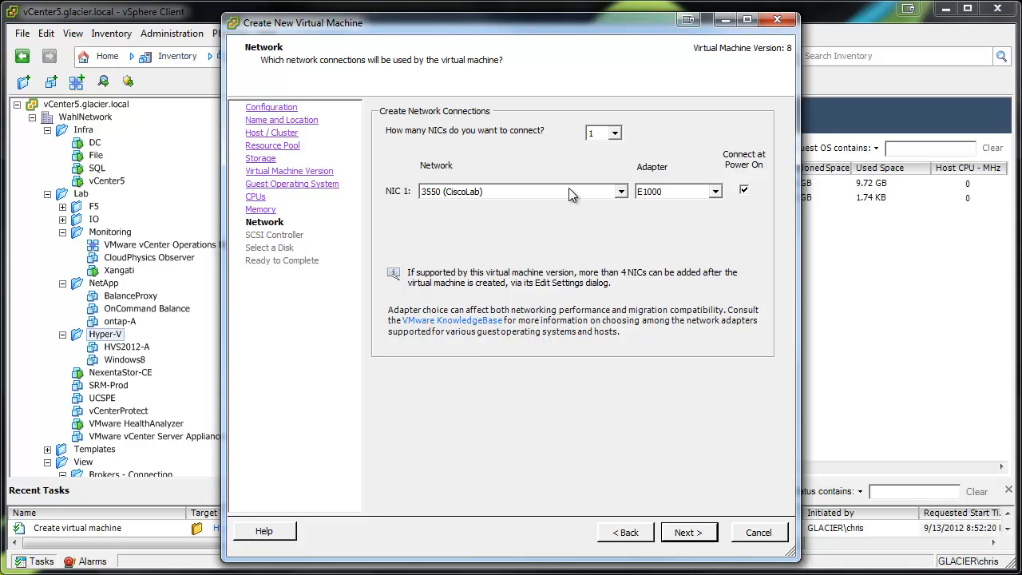
click(716, 192)
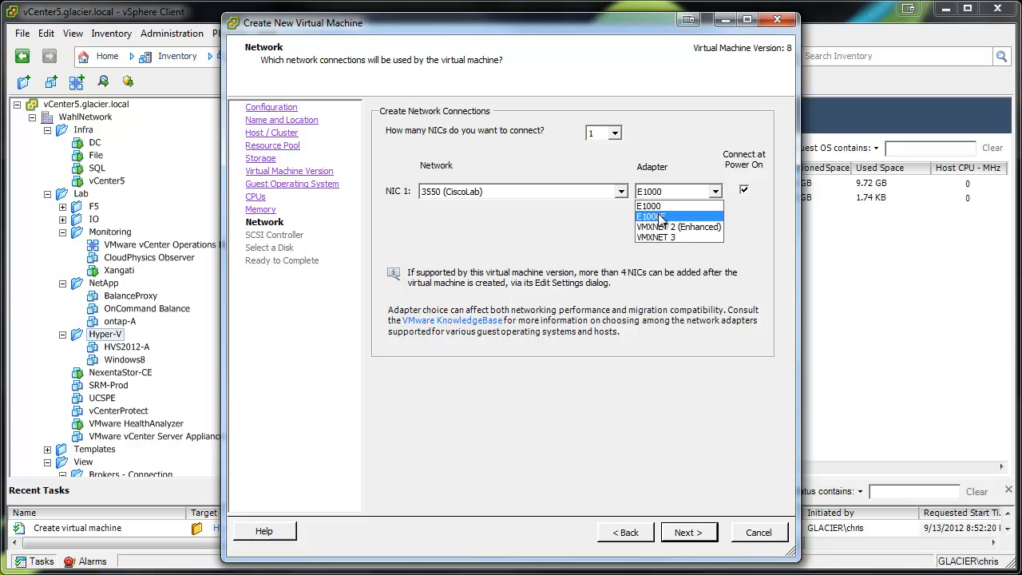
click(648, 215)
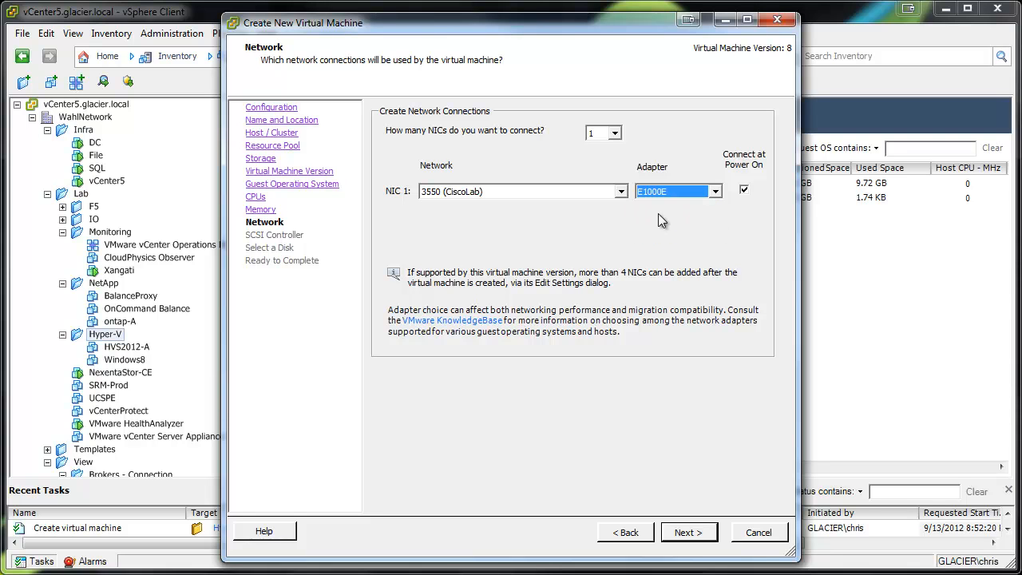
mouse_move(661, 200)
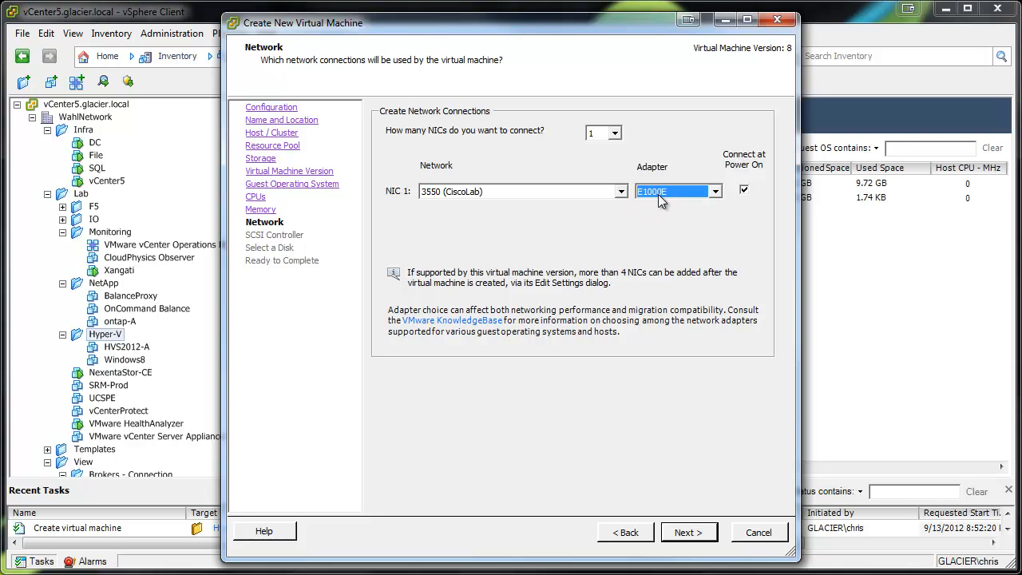
click(617, 132)
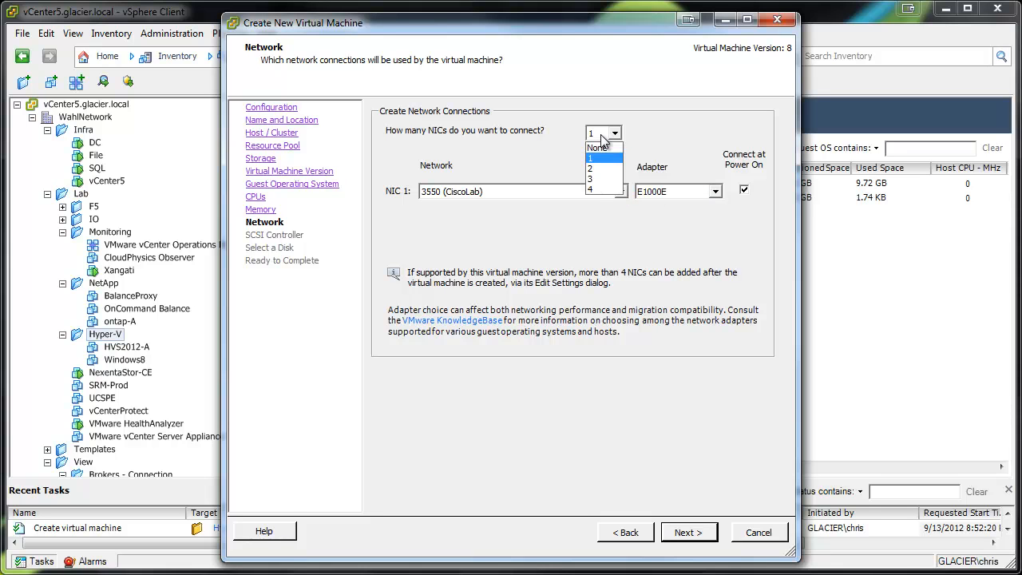
click(591, 169)
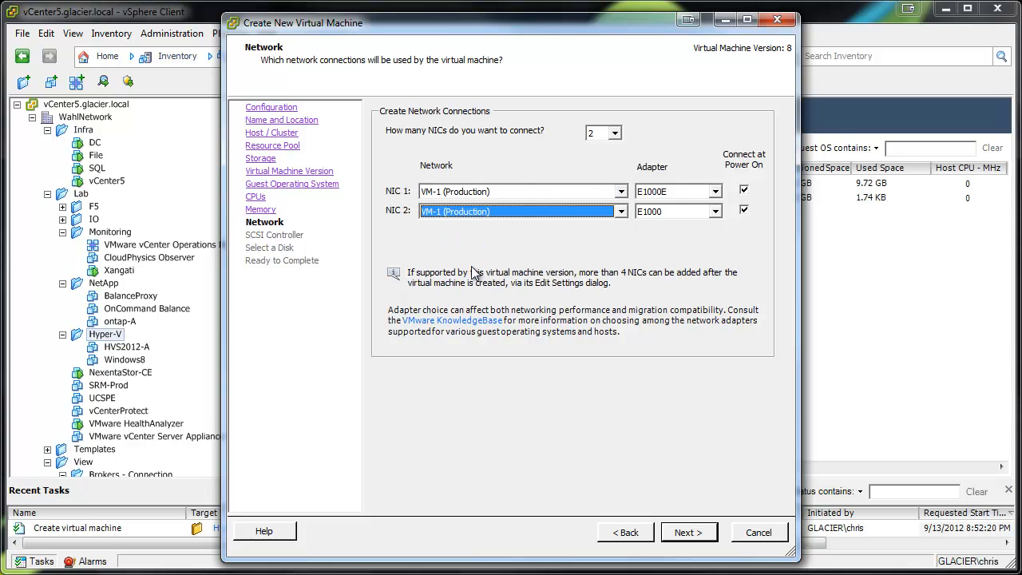
click(716, 211)
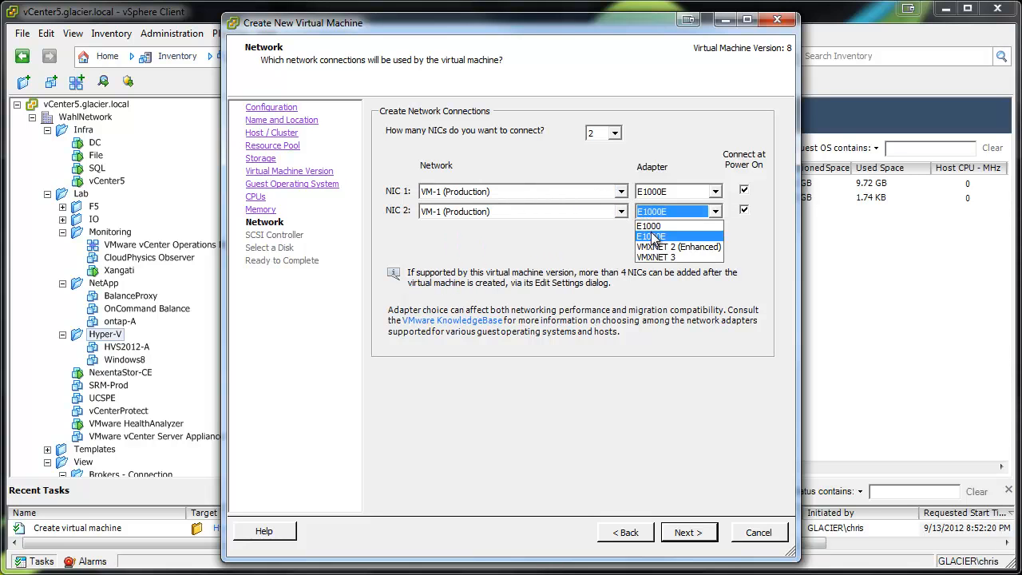
click(649, 237)
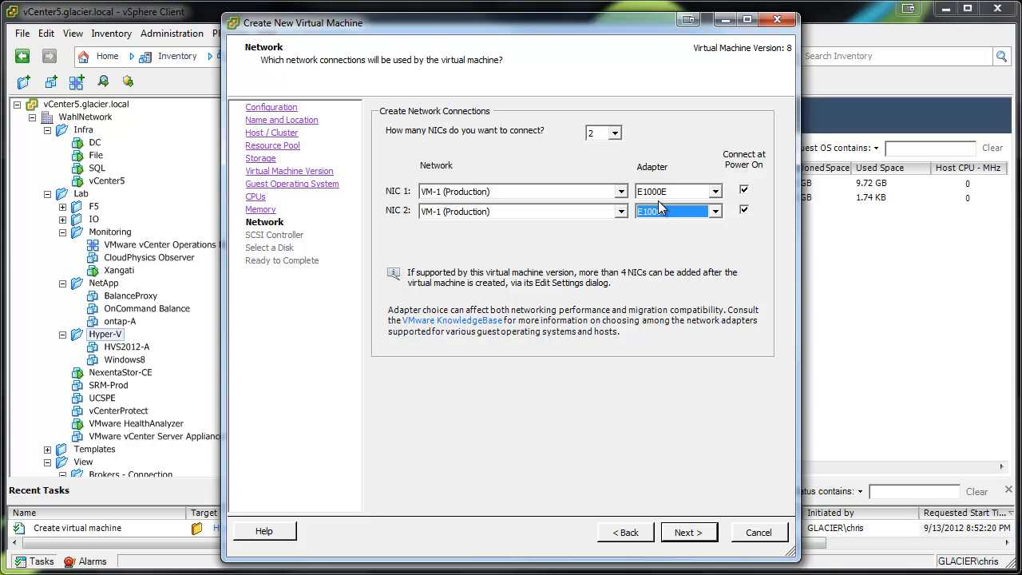
Choose an LSI Logic SAS controller, accept the 50 GB thin disk and finish creating HVS2012-B
click(685, 532)
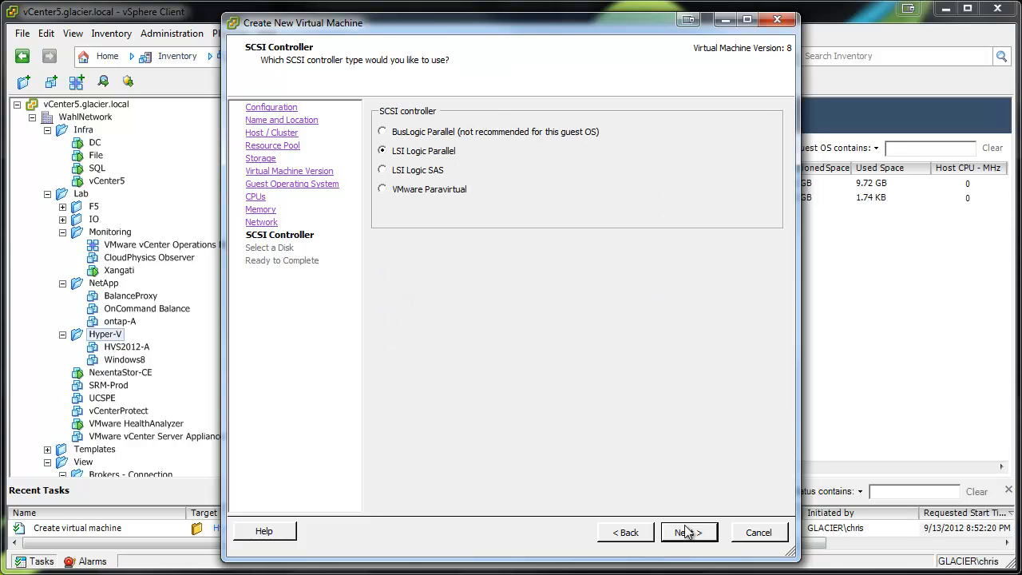
click(381, 170)
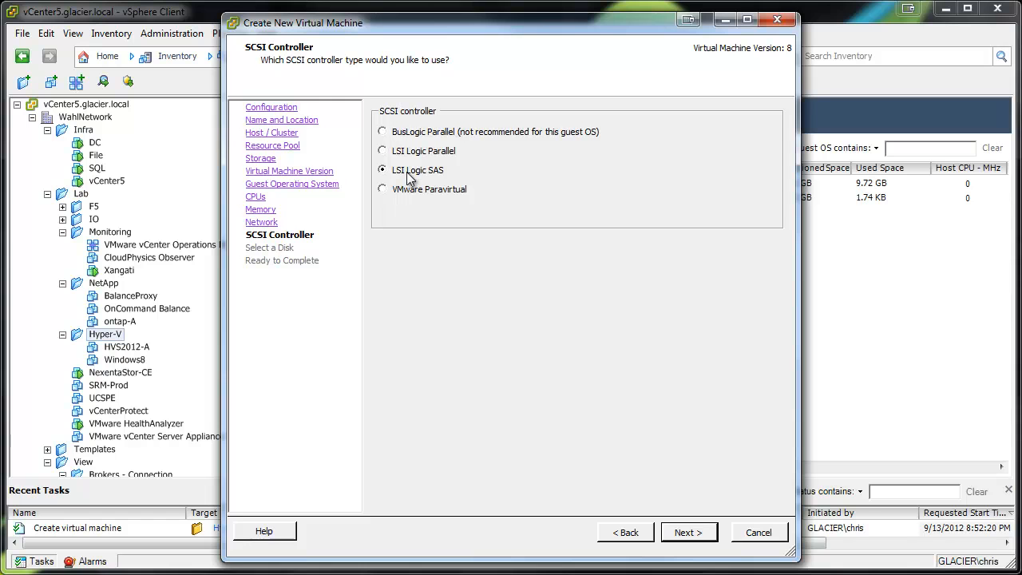
mouse_move(688, 531)
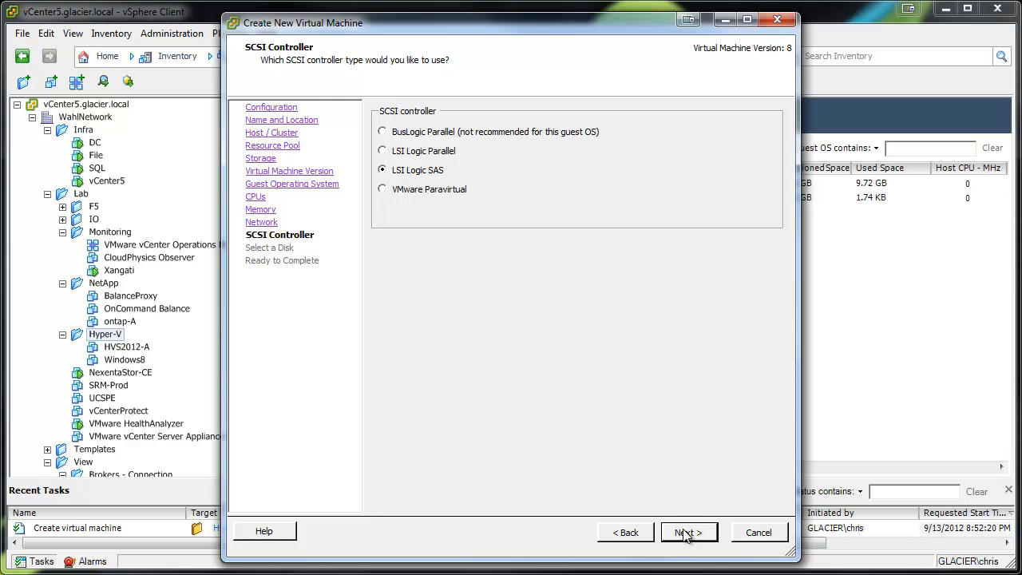
click(683, 533)
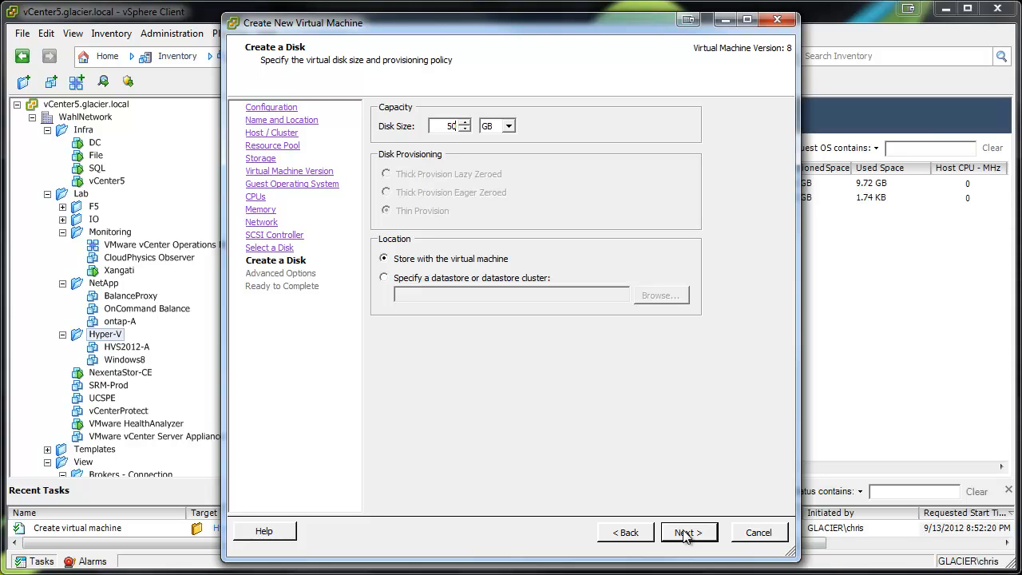
click(684, 533)
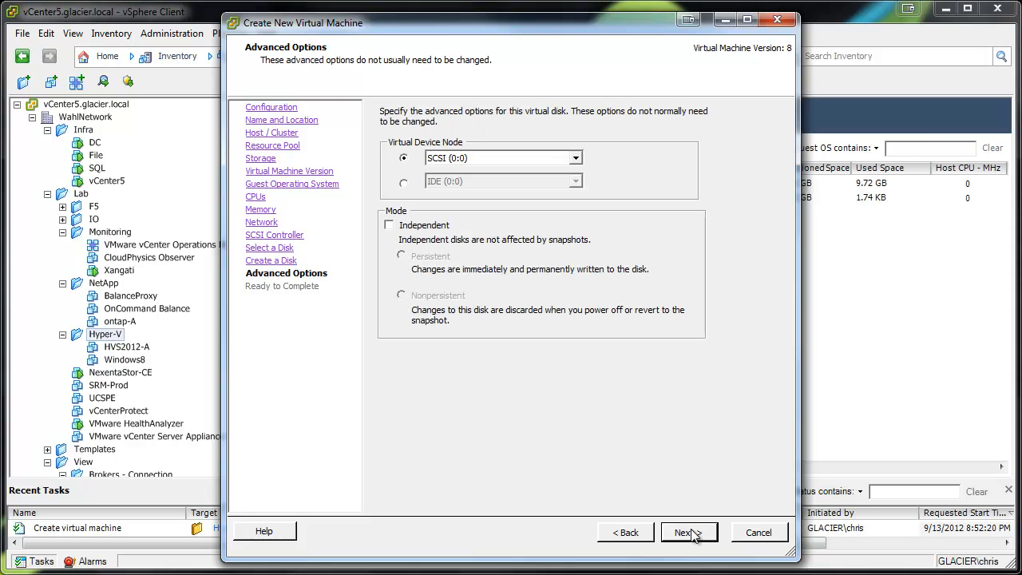
click(684, 533)
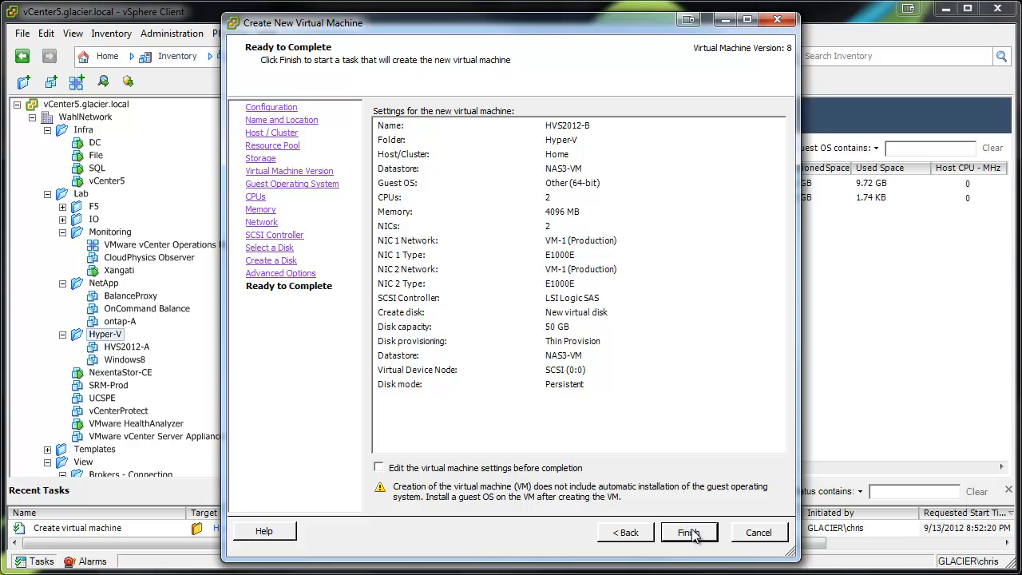
click(688, 532)
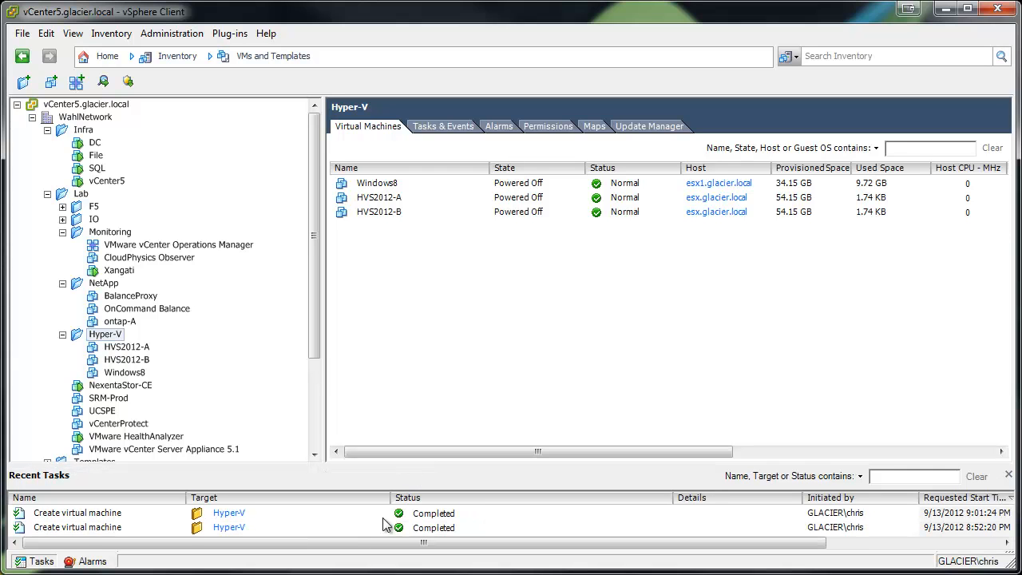
In HVS2012-B's settings, mark Floppy drive 1 for removal
click(378, 211)
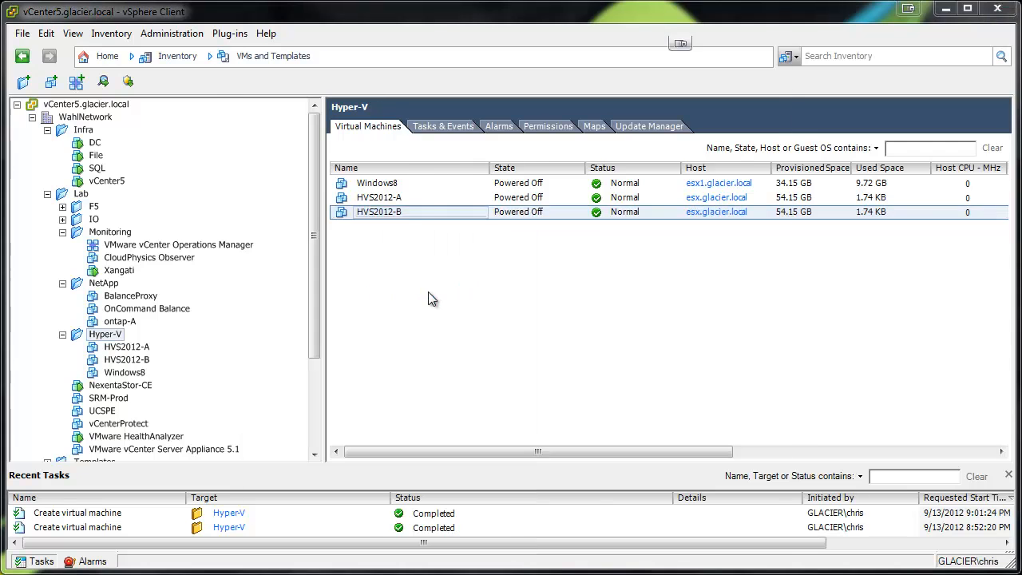
double_click(379, 210)
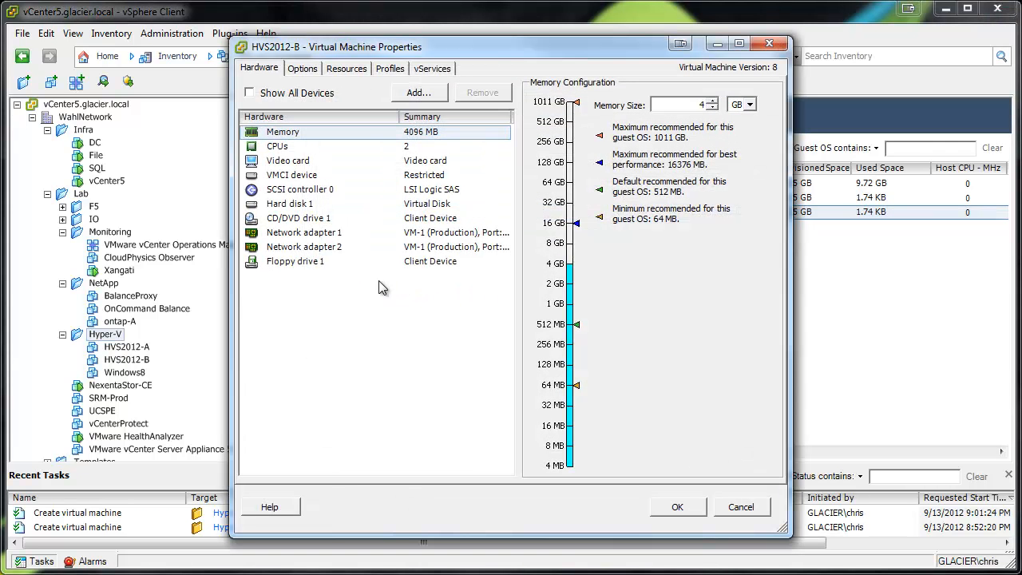
click(482, 93)
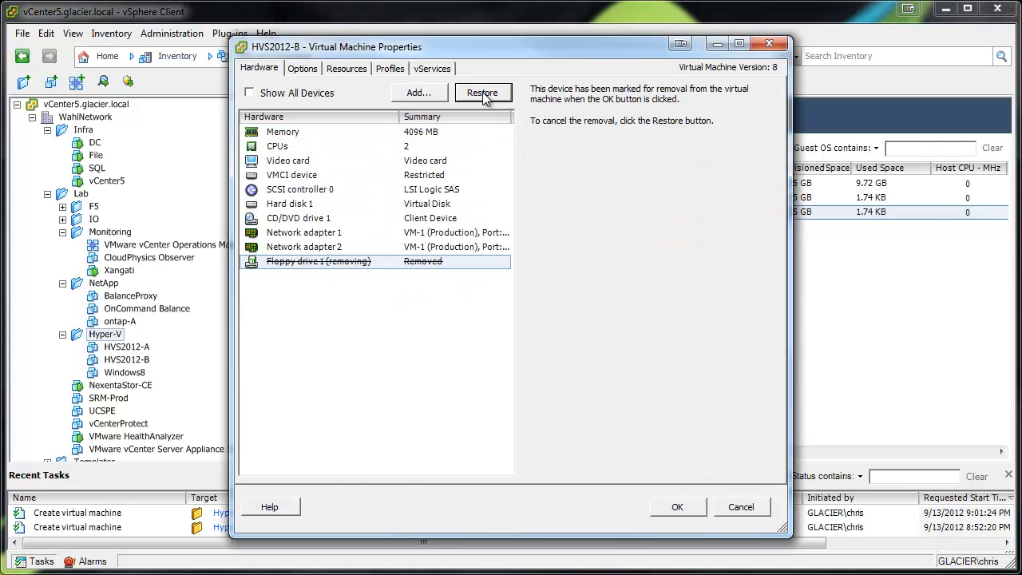
mouse_move(348, 303)
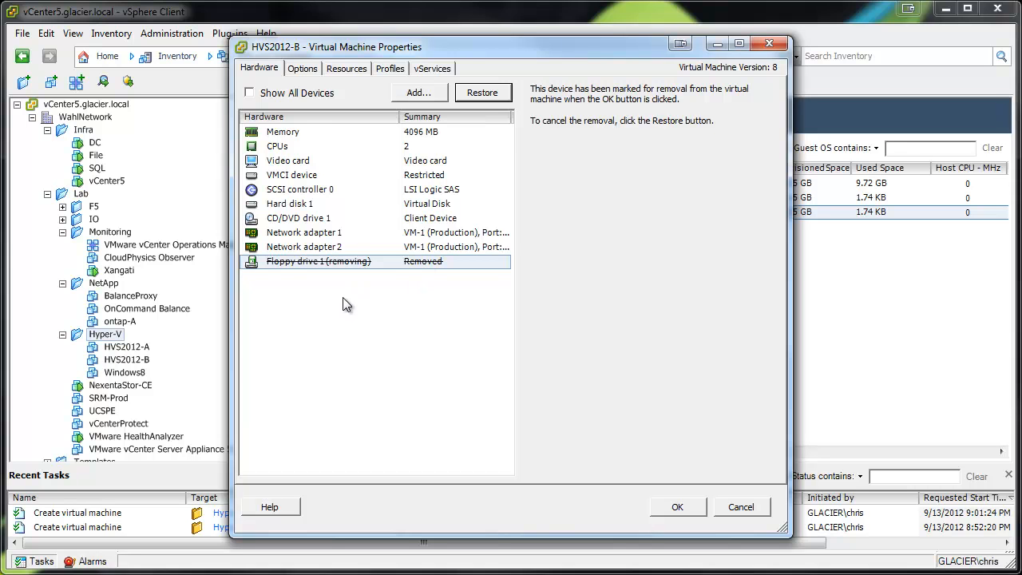
Add the configuration parameter hypervisor.cpuid.v0 with value FALSE and confirm it
click(303, 67)
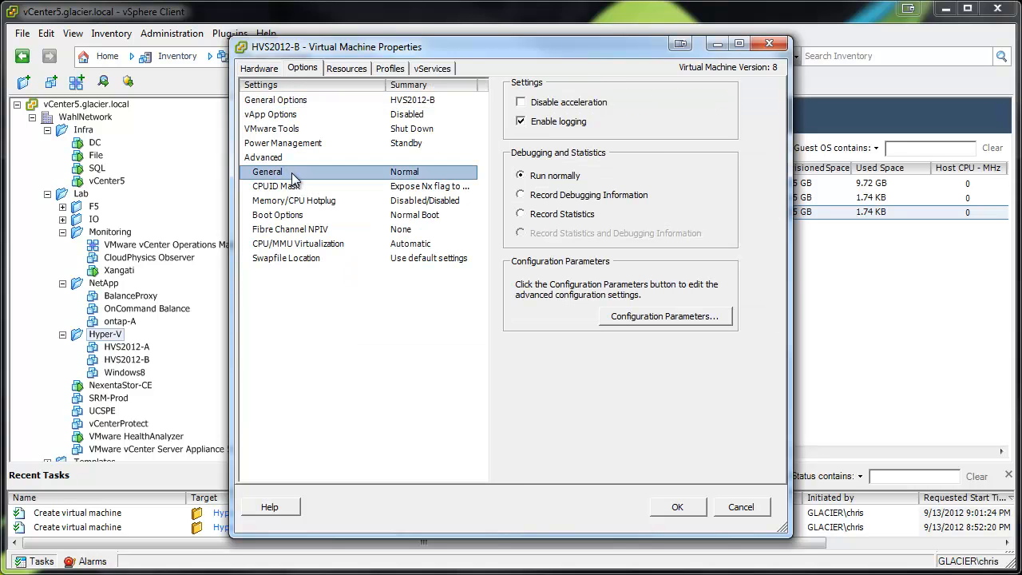
click(664, 317)
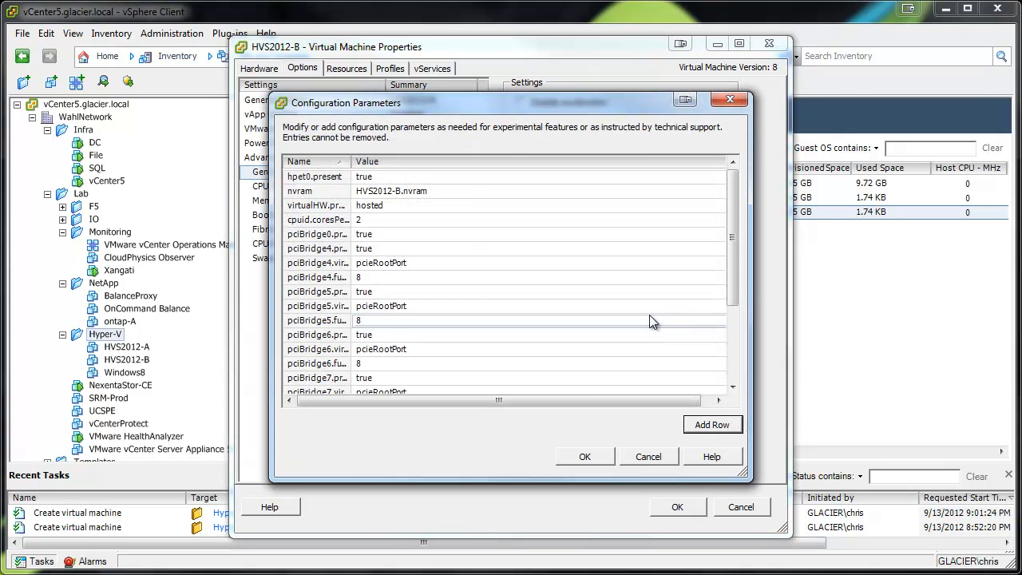
mouse_move(712, 425)
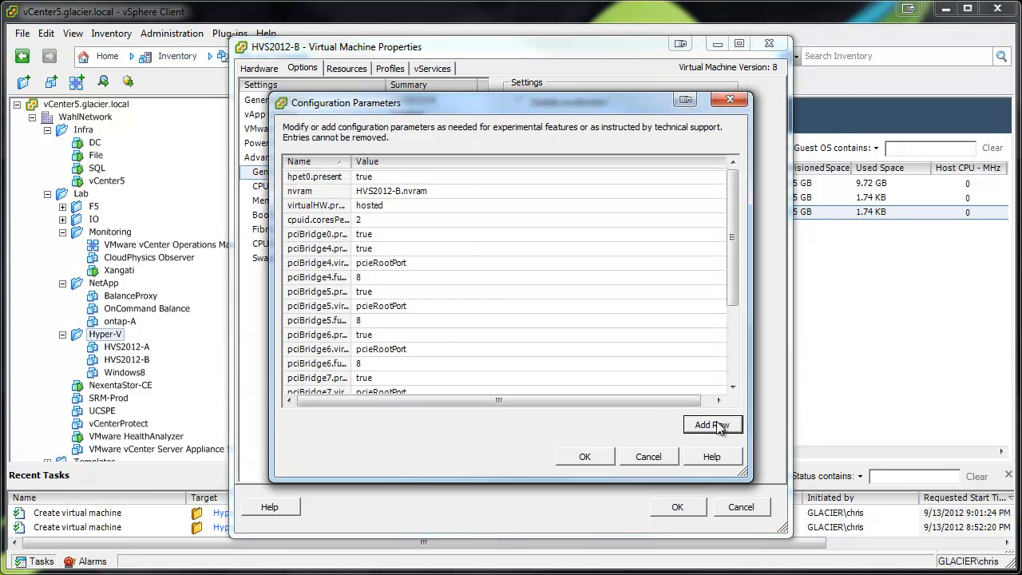
click(712, 425)
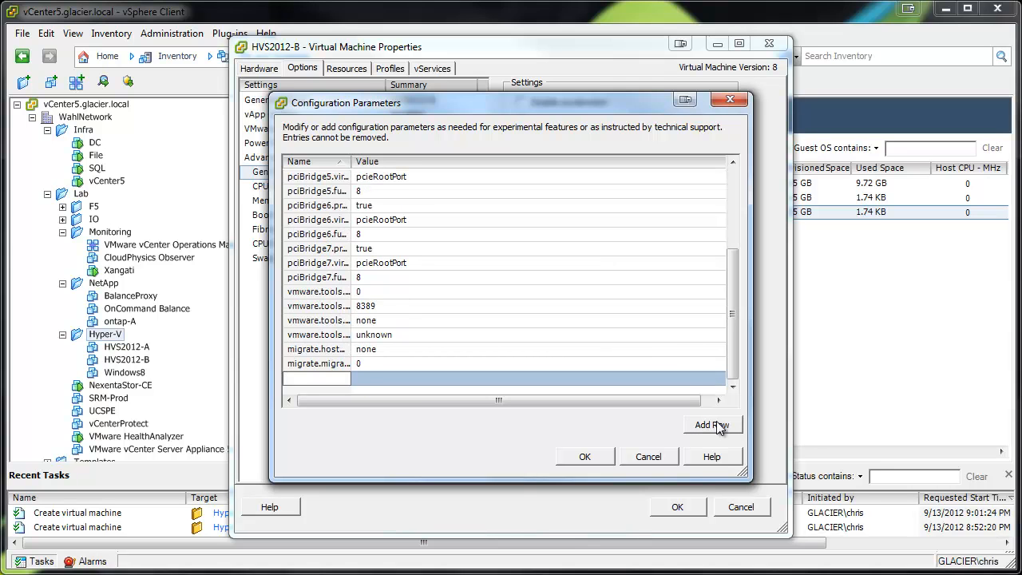
text(hypervisor.cpuid.v0)
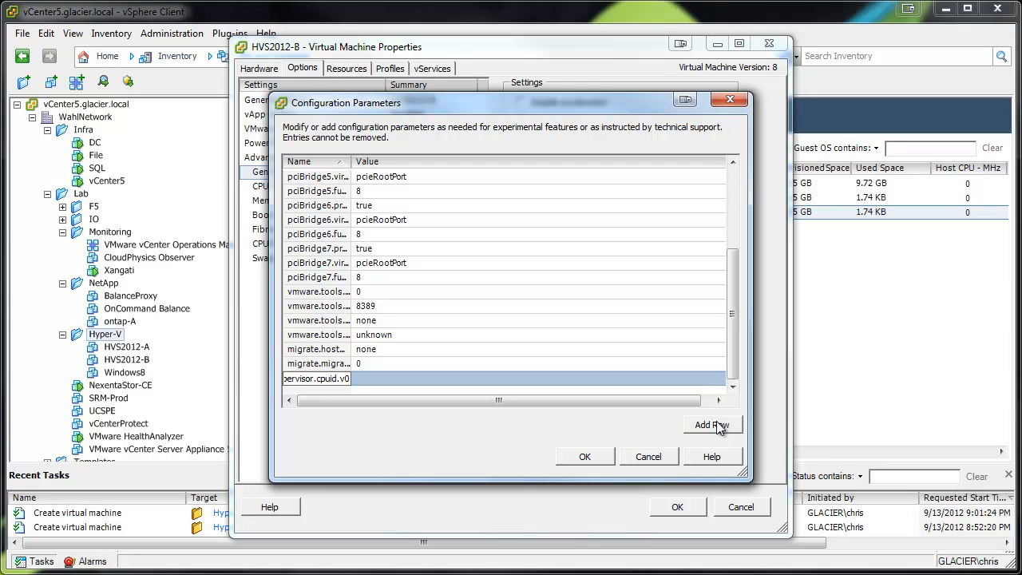
click(421, 376)
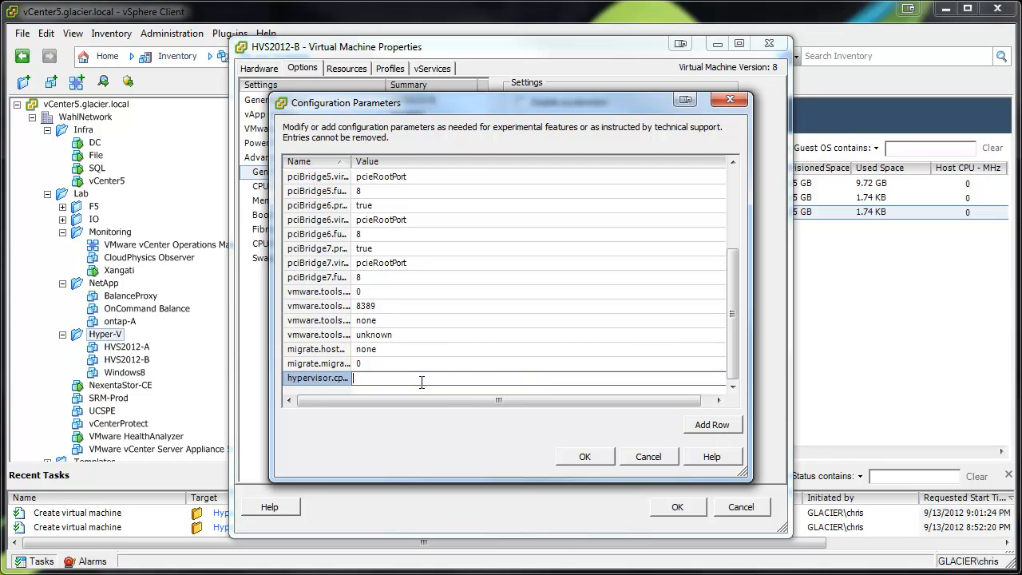
text(FALSE)
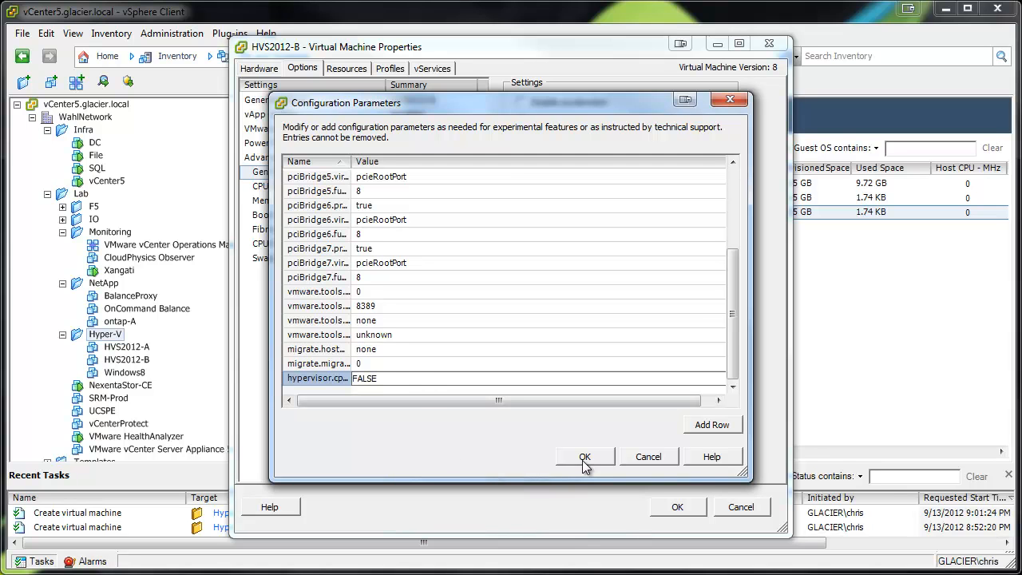
click(585, 457)
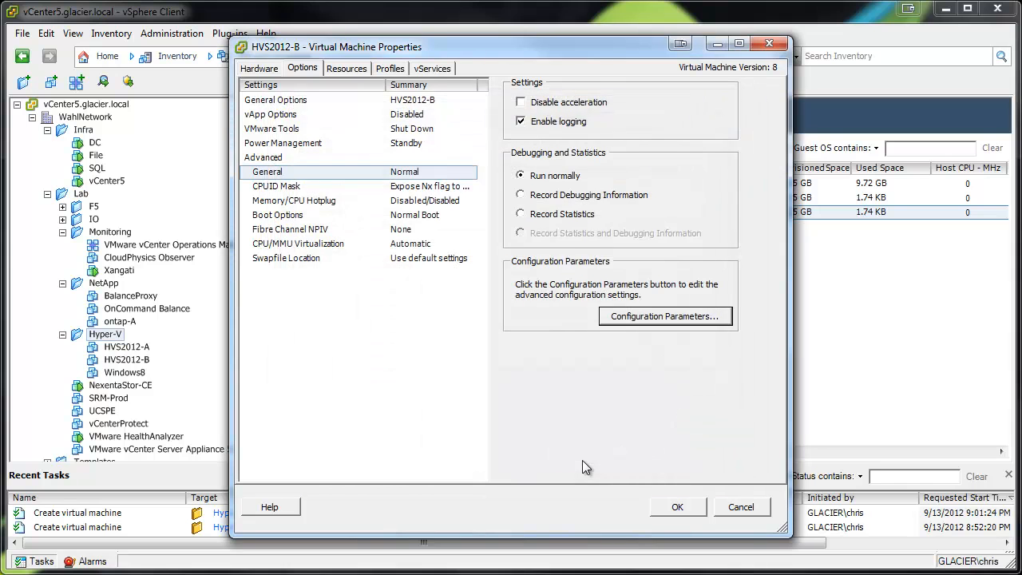
Set the guest OS version to VMware ESXi 5.x and save HVS2012-B's settings
click(275, 99)
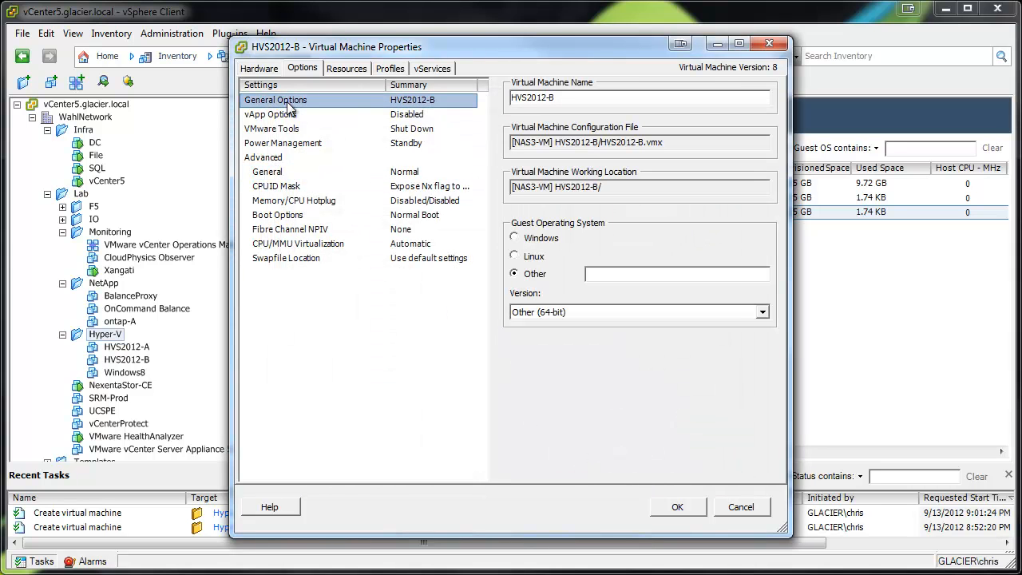
mouse_move(533, 320)
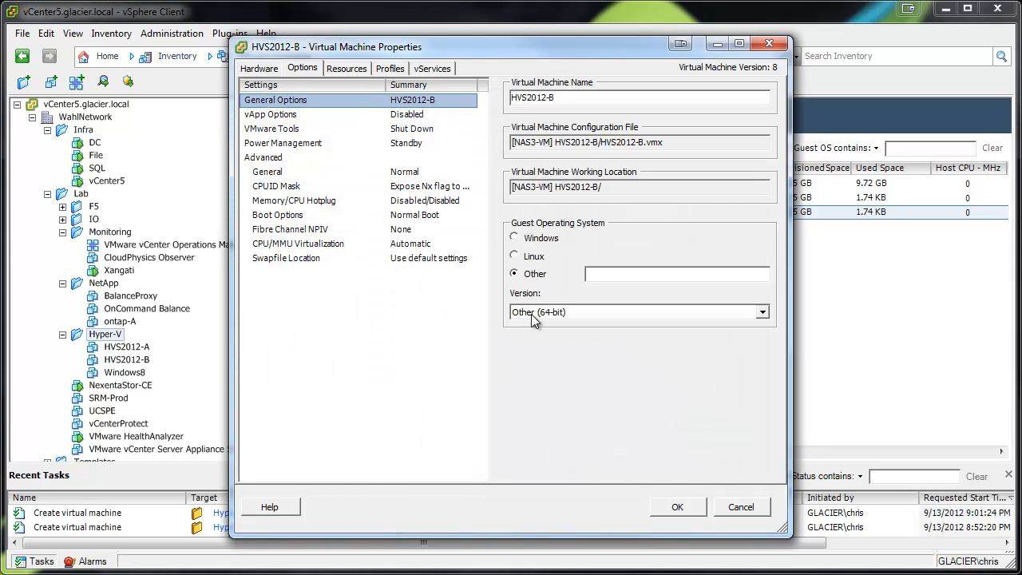
click(761, 311)
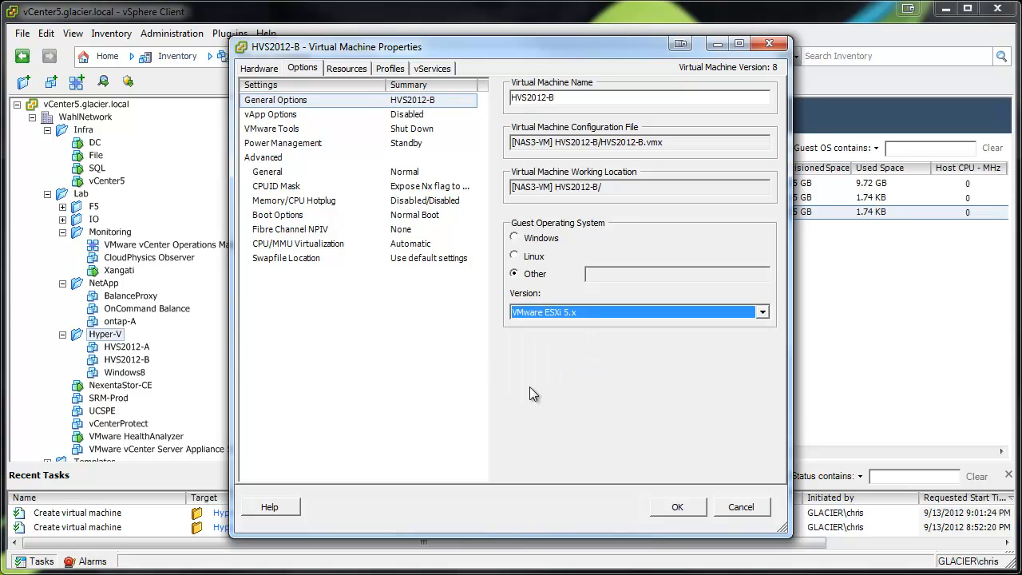
click(677, 508)
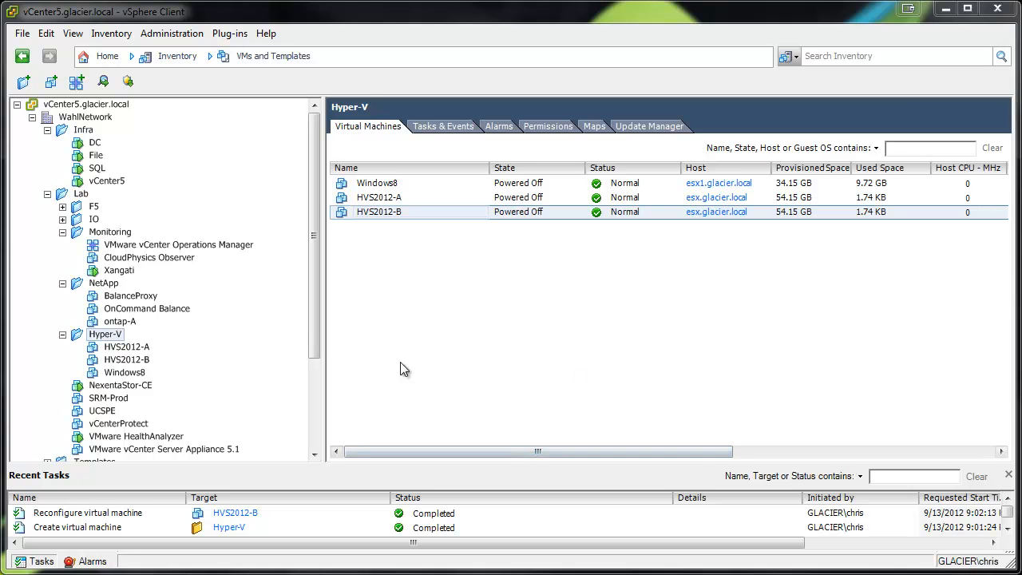
Select HVS2012-B in the Hyper-V virtual machine list
click(376, 211)
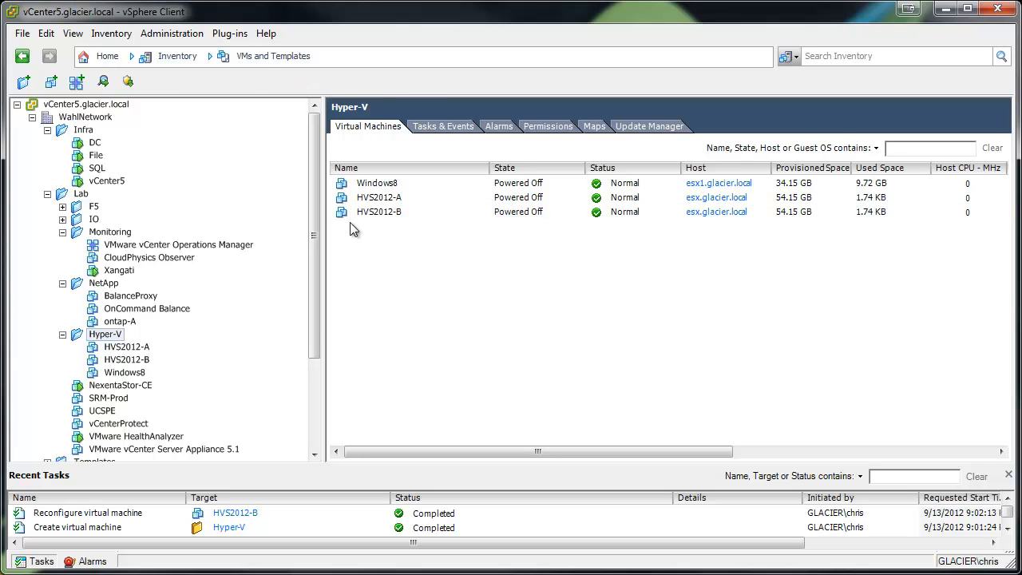
click(378, 211)
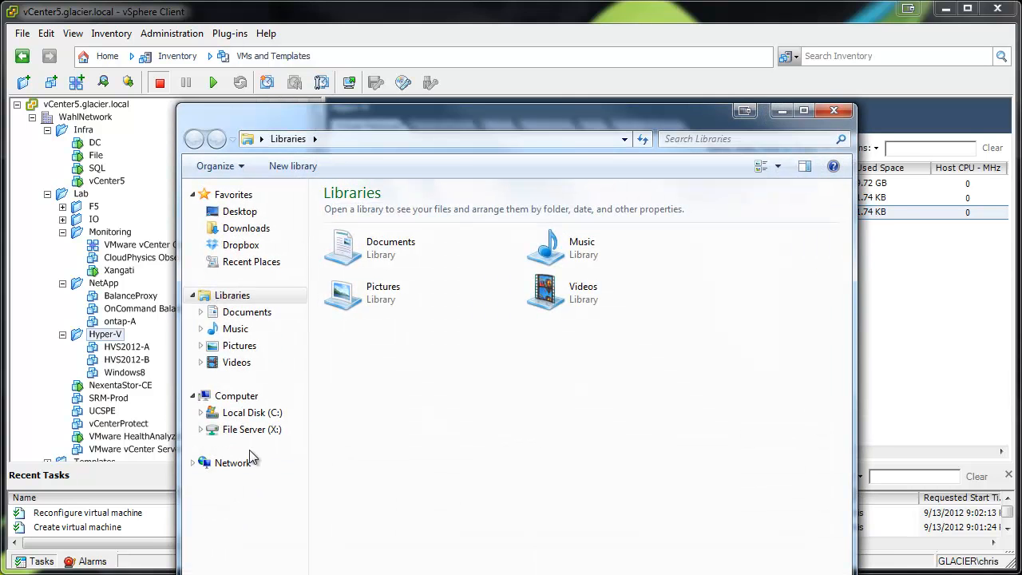
Launch PuTTY from the Dropbox Utilities folder and connect to esx.glacier.local
click(239, 244)
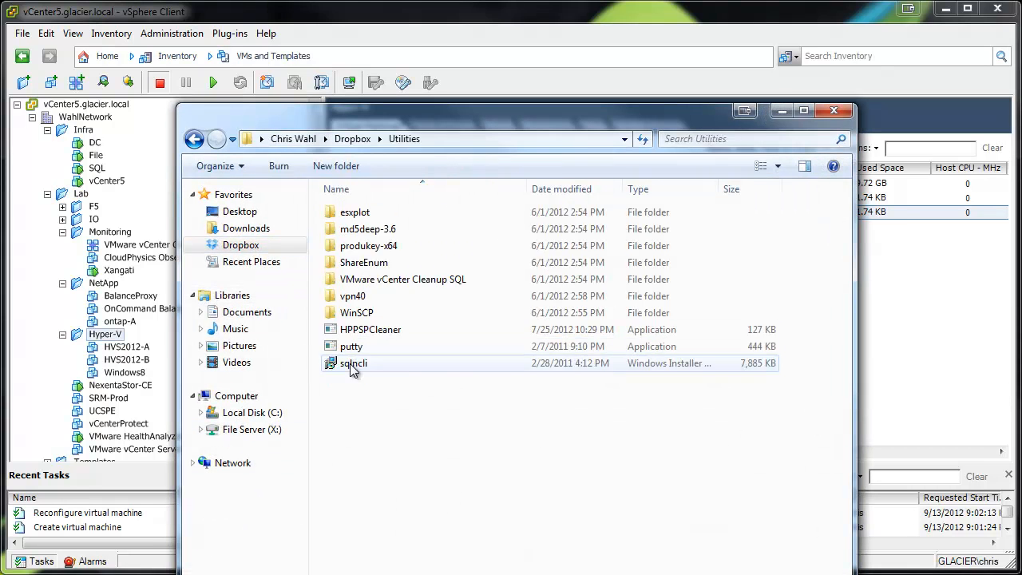
double_click(351, 345)
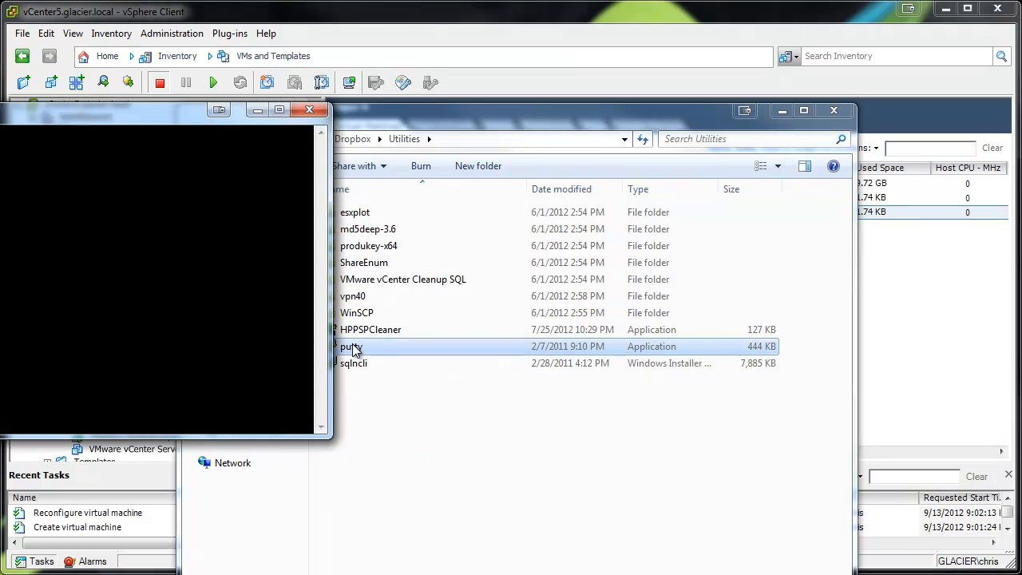
double_click(351, 345)
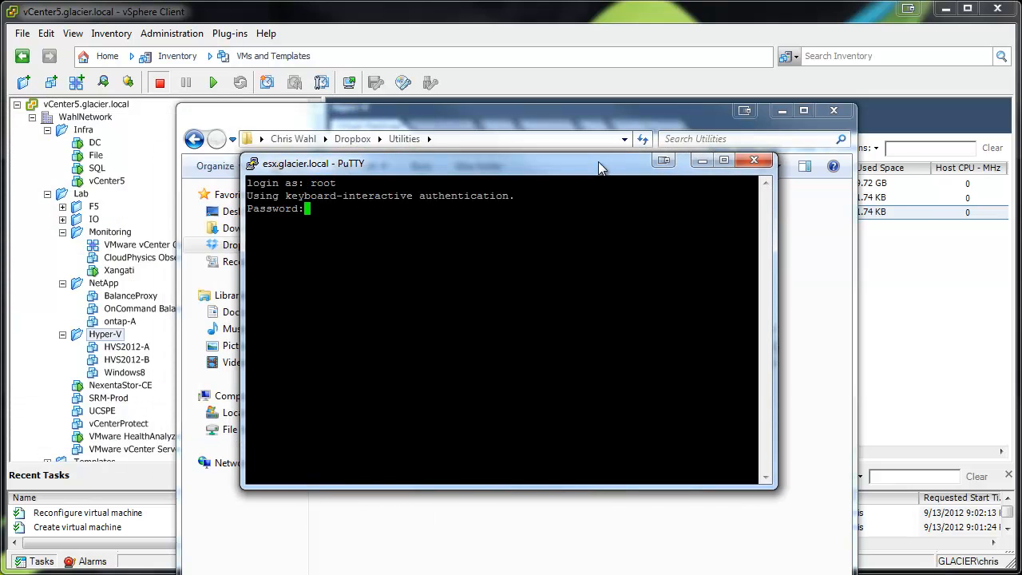
Log in as root and change into the /etc/vmware directory, listing its files
key(Return)
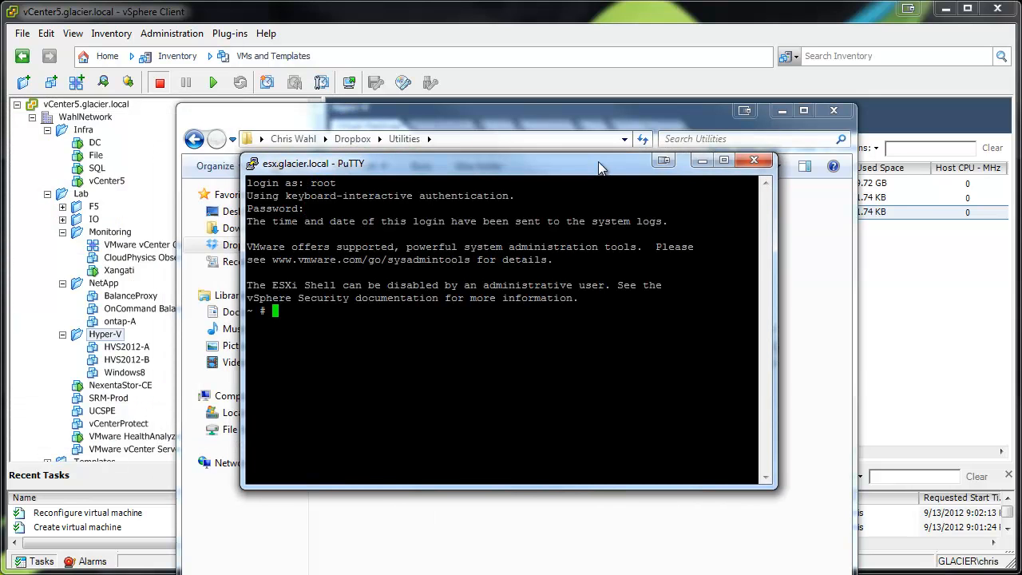
text(cd /etc/vm)
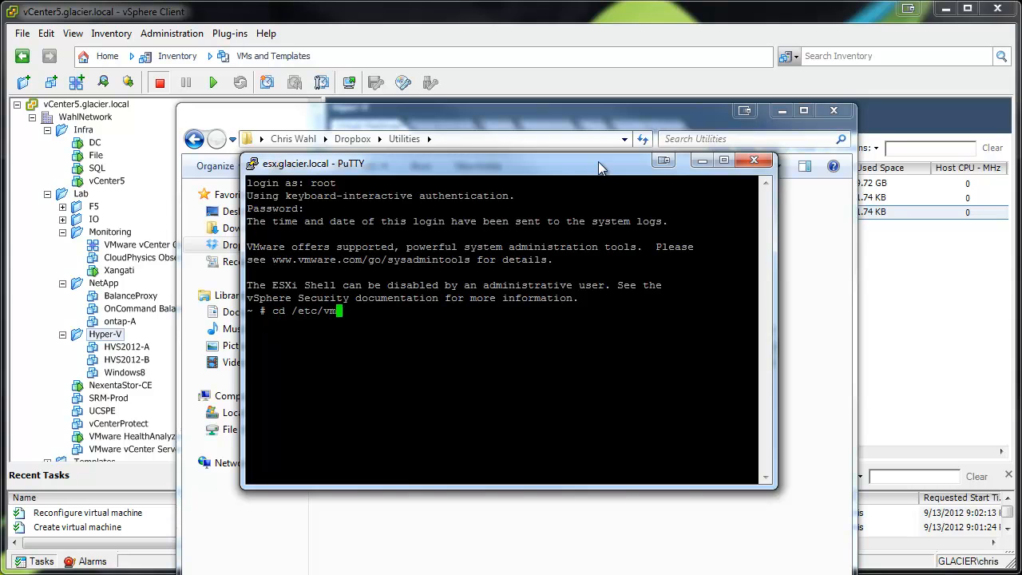
key(Return)
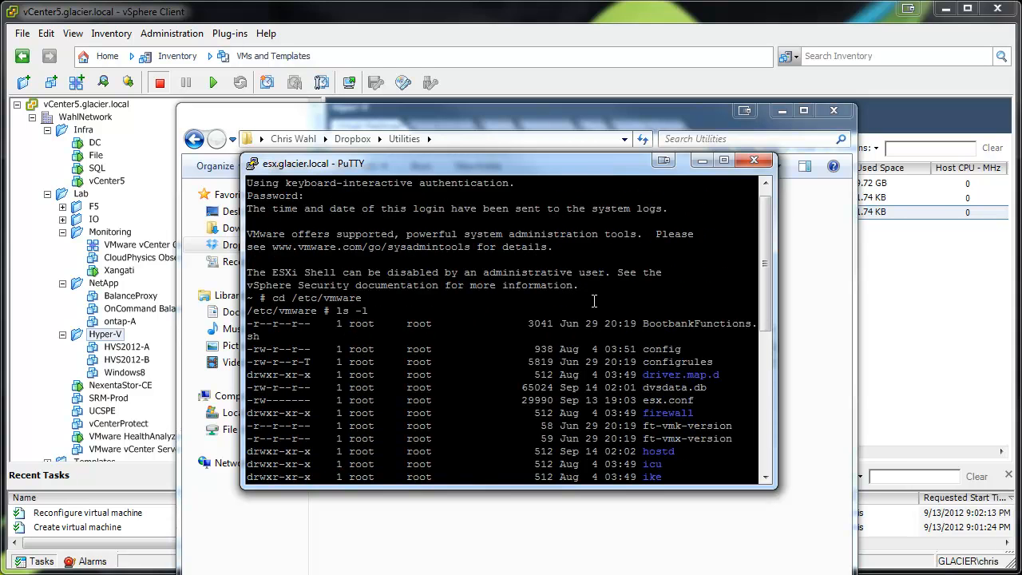
Copy the config file name from the listing and compose the command vi config
double_click(662, 348)
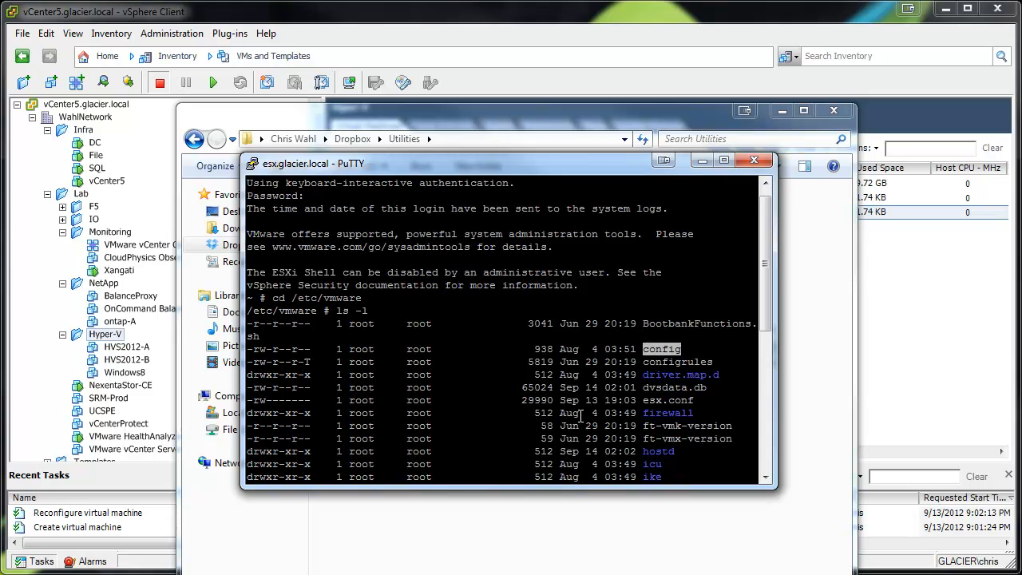
scroll(down, 3)
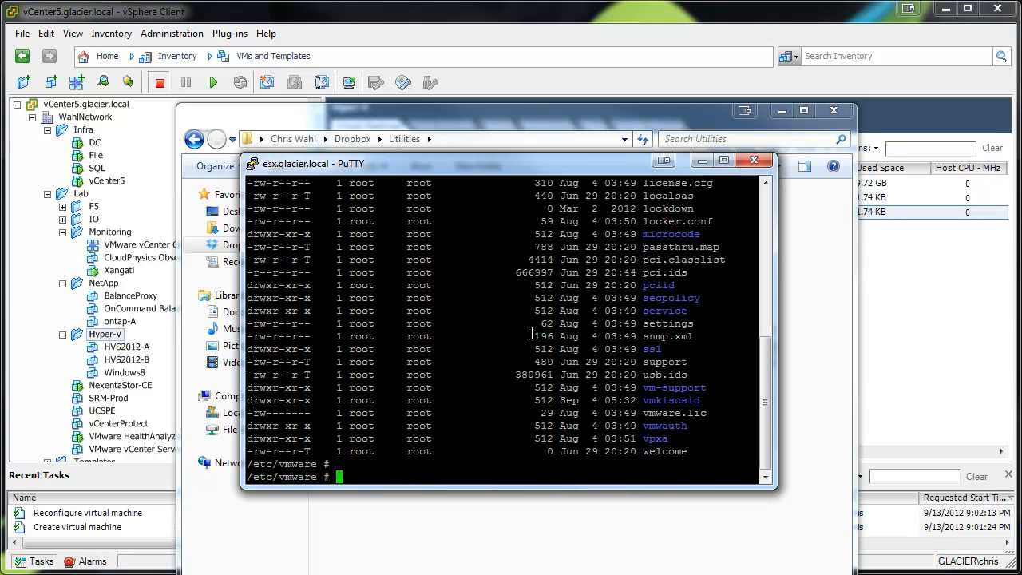
text(vi)
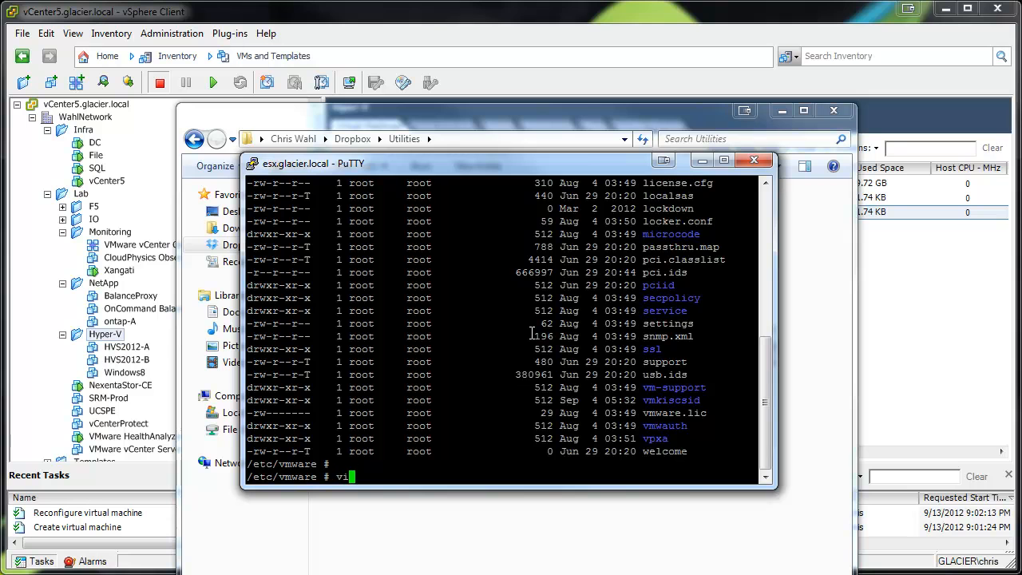
text(config)
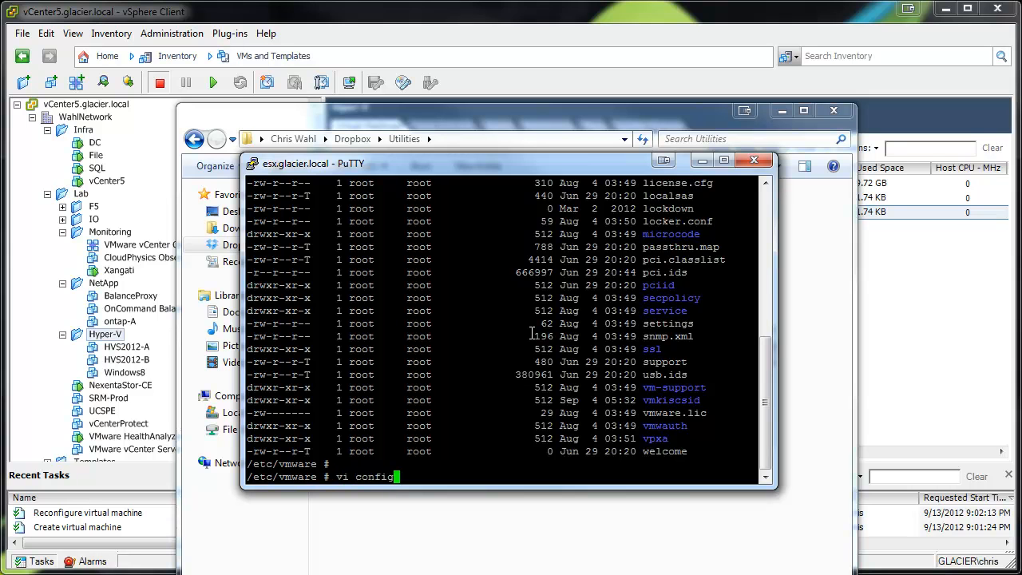
View config in vi, confirm the vhv.allow = "TRUE" line, and quit with :q! without saving
key(Return)
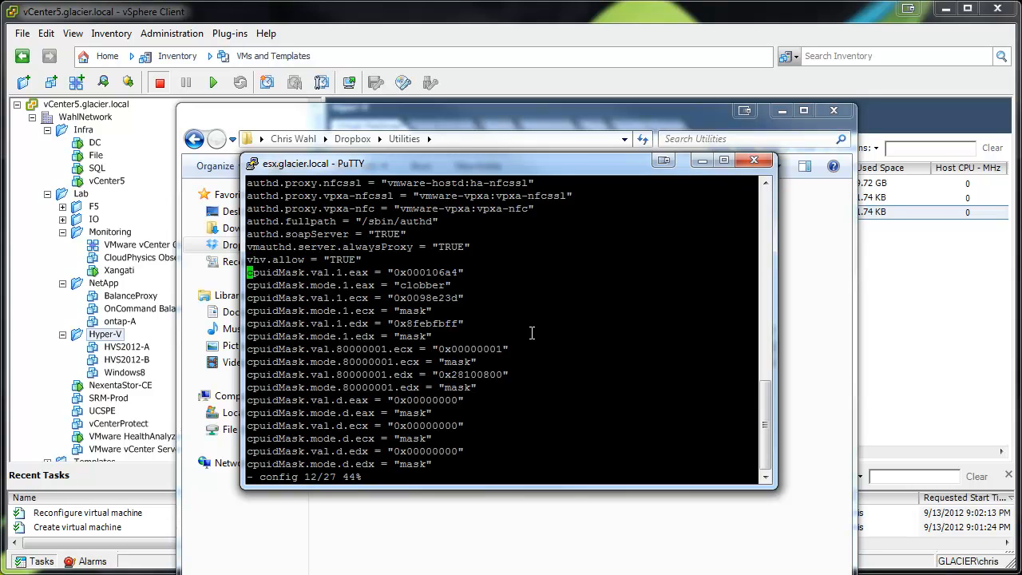
mouse_move(481, 345)
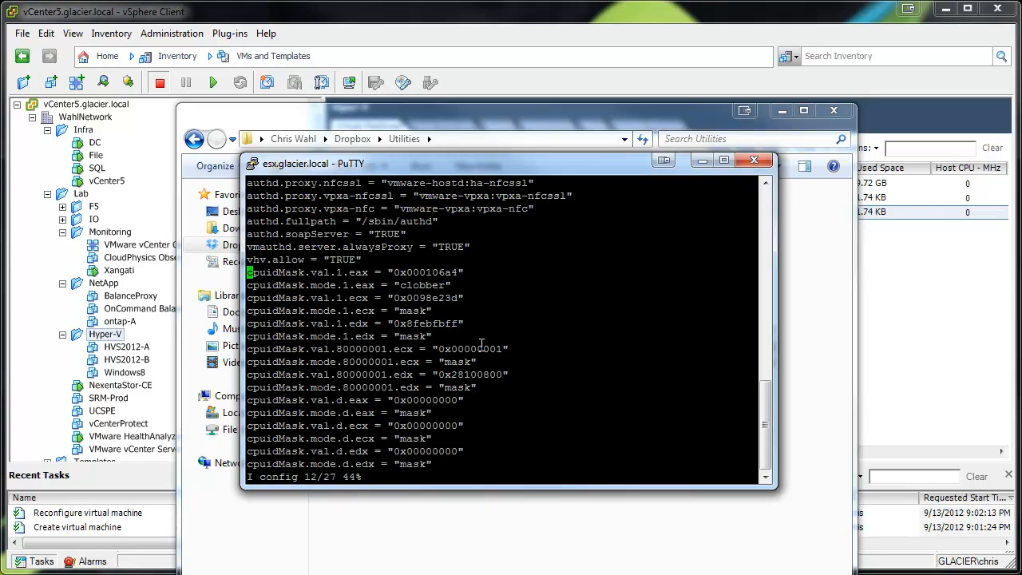
mouse_move(387, 463)
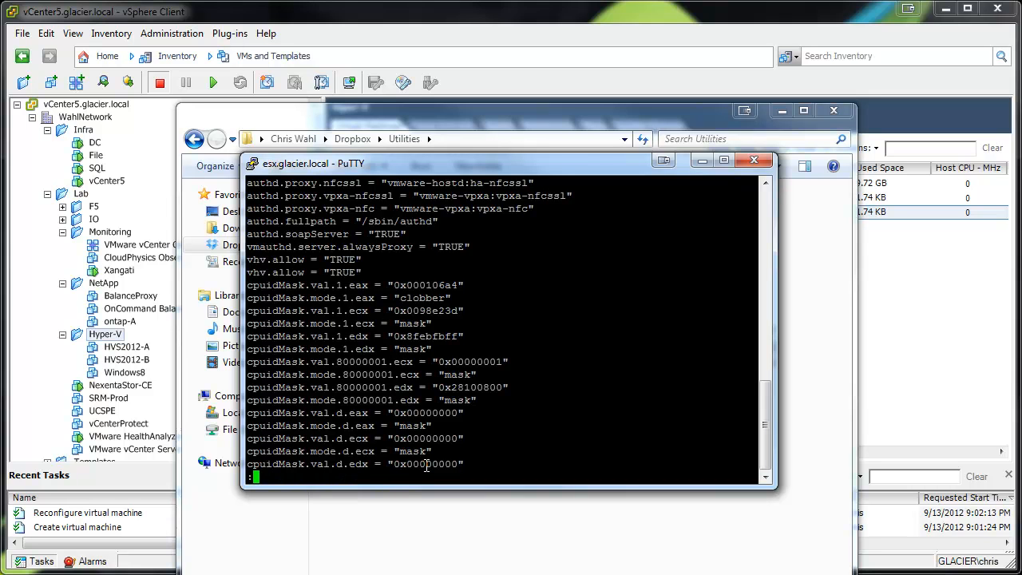
text(:wq)
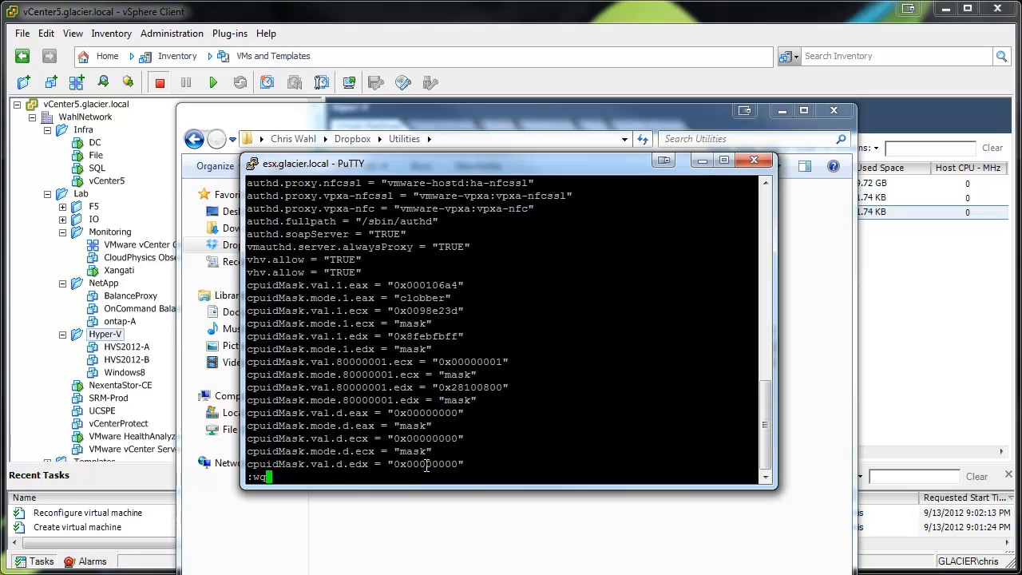
text(:q!)
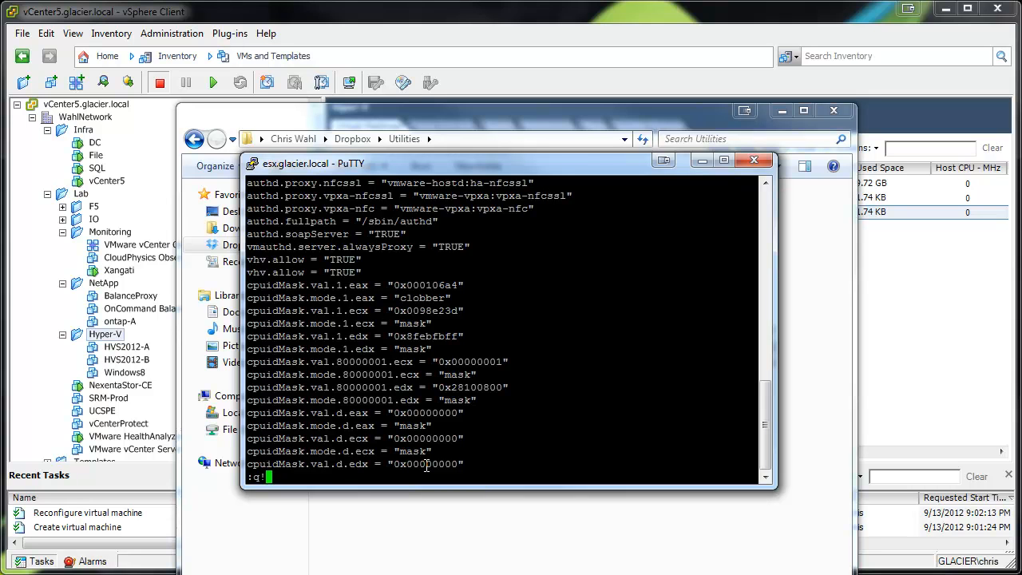
key(Return)
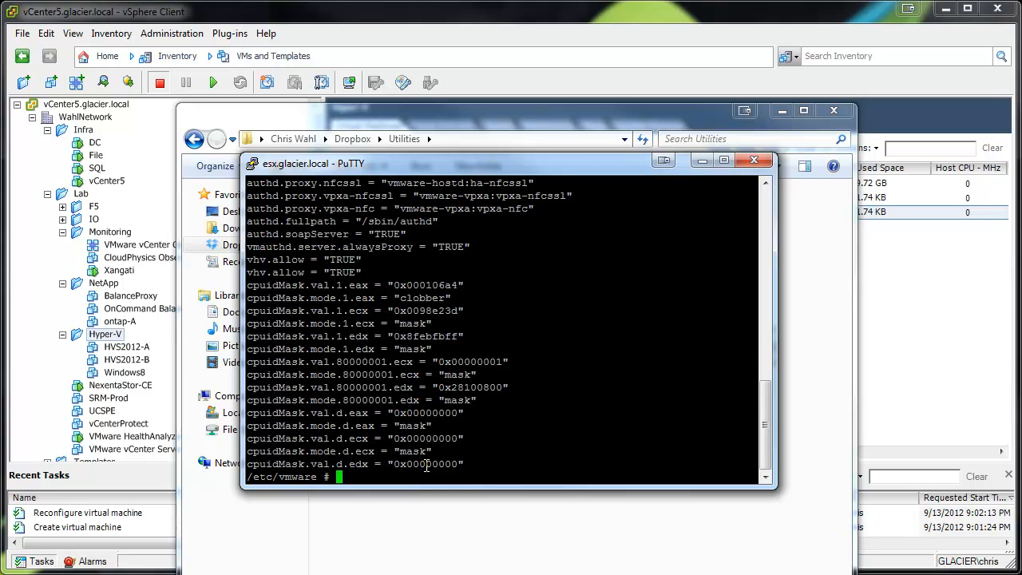